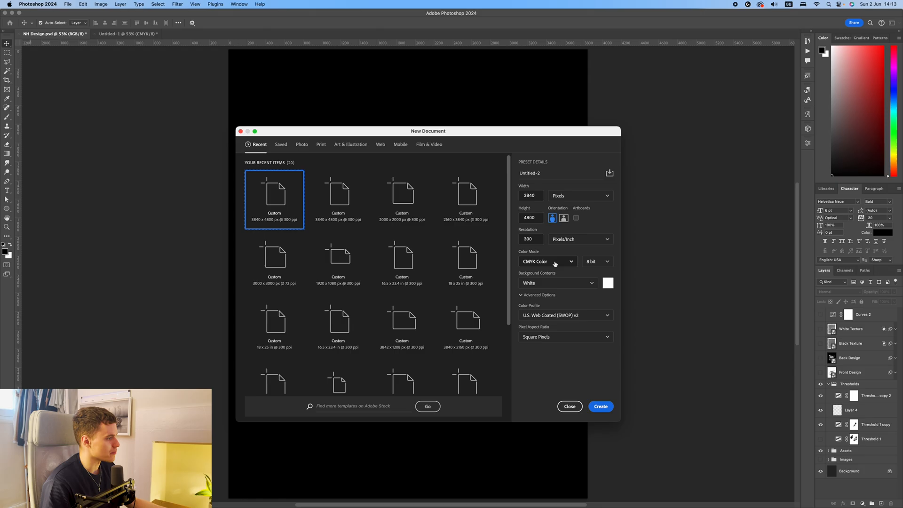
# Step: Set the new document's Color Mode to RGB Color and dismiss the dialog back to the canvas
pyautogui.click(548, 262)
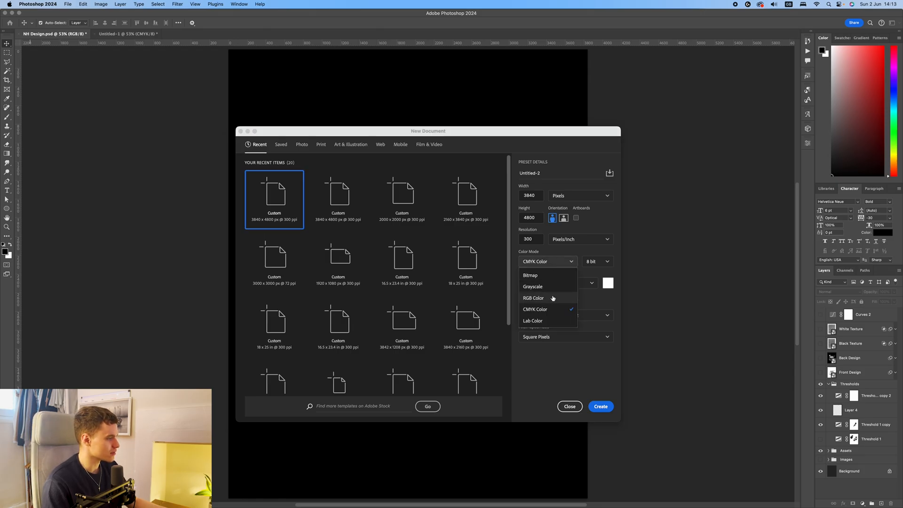
pyautogui.click(533, 298)
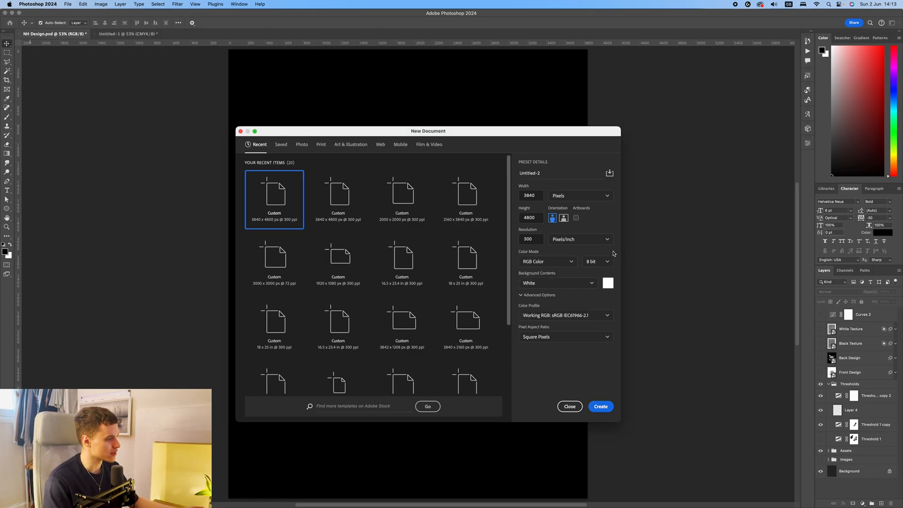
pyautogui.moveTo(593, 255)
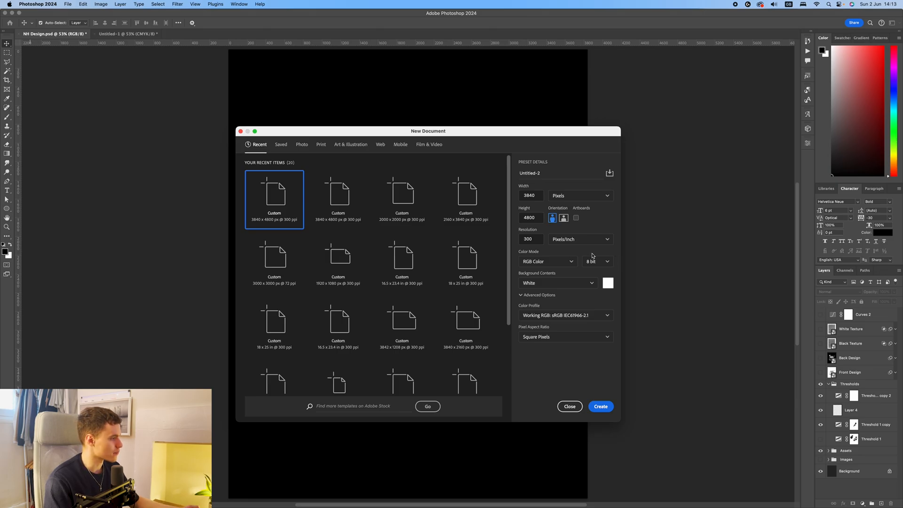
pyautogui.tripleClick(528, 239)
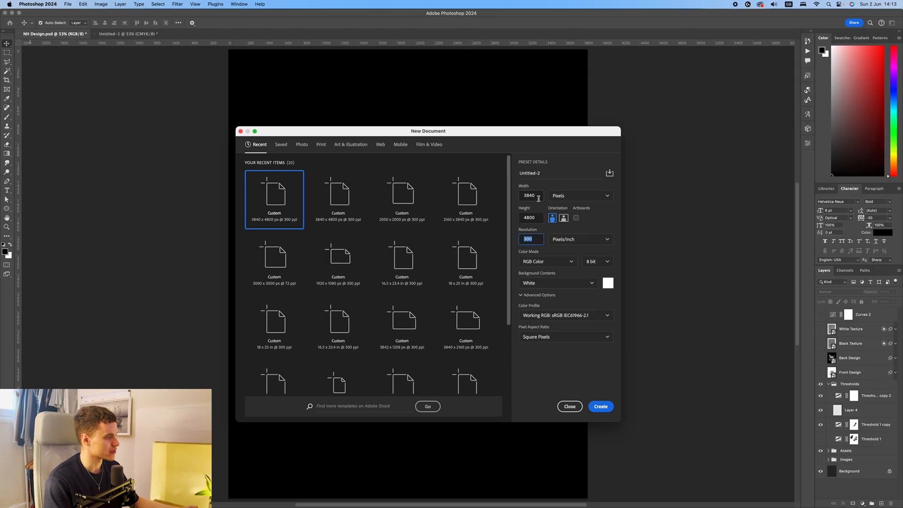
pyautogui.click(601, 407)
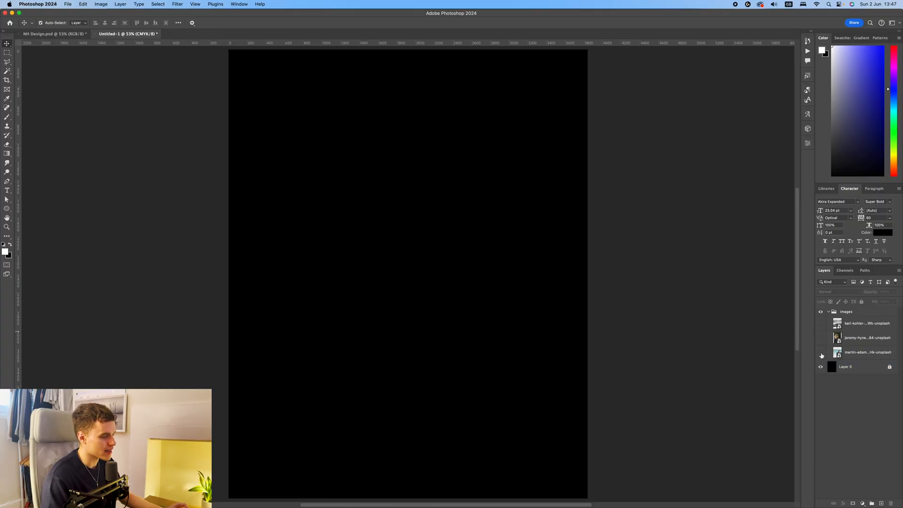
# Step: Preview the kite, hawk and skyline photos, then leave only the kite layer visible and selected
pyautogui.click(822, 338)
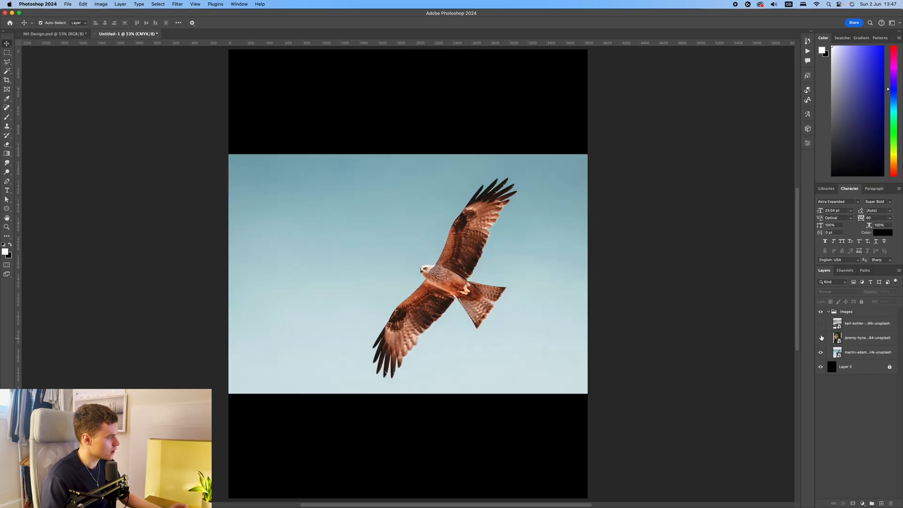
pyautogui.click(822, 323)
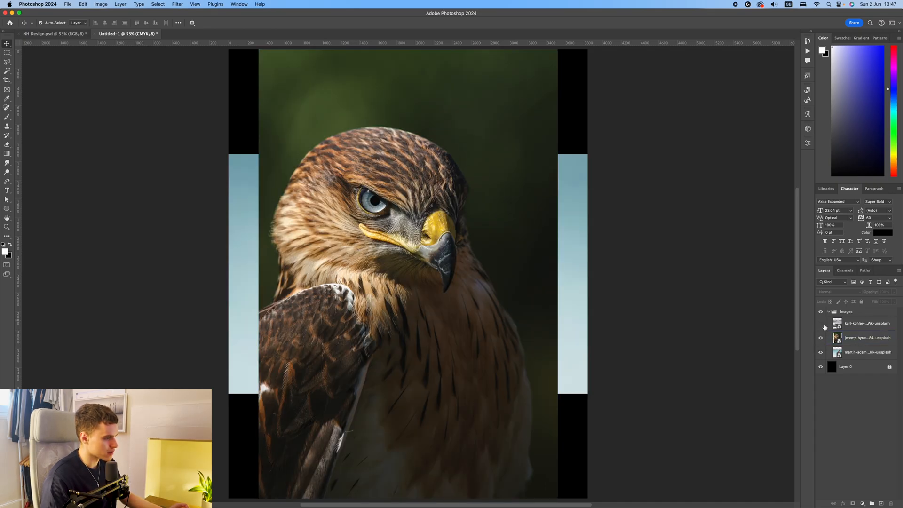
pyautogui.click(821, 325)
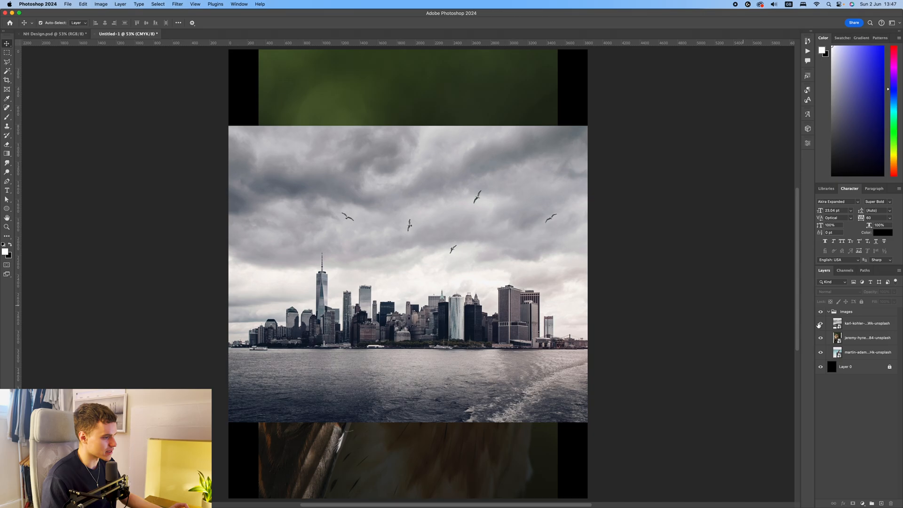
pyautogui.click(820, 324)
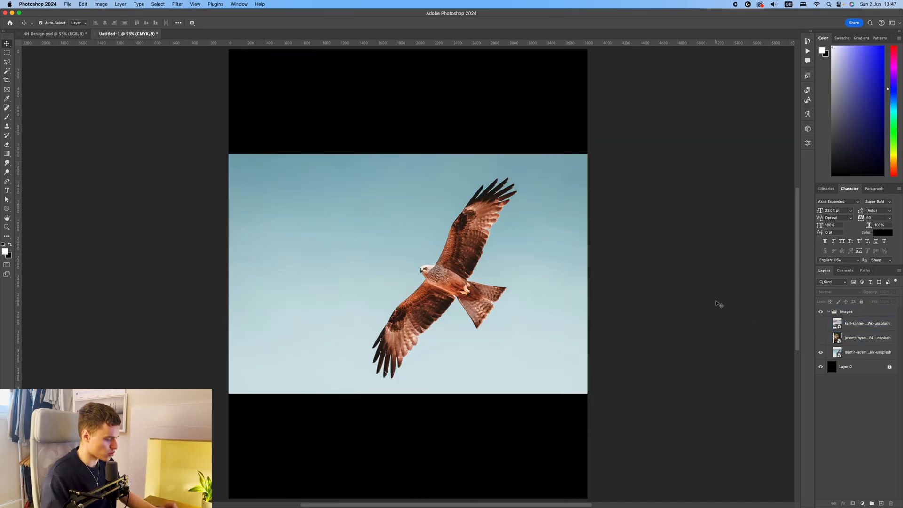
pyautogui.click(858, 352)
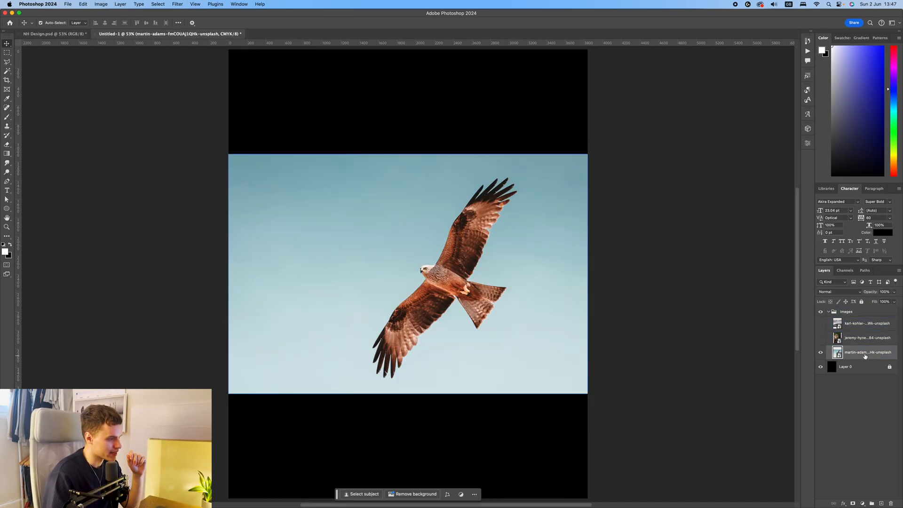
# Step: Check the finished NH Design's threshold version and return to Untitled-1
pyautogui.click(54, 34)
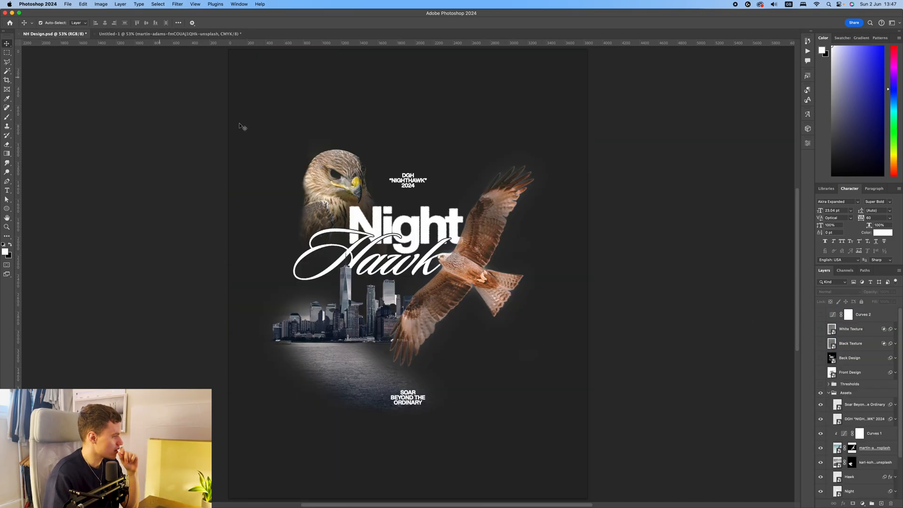
pyautogui.click(820, 384)
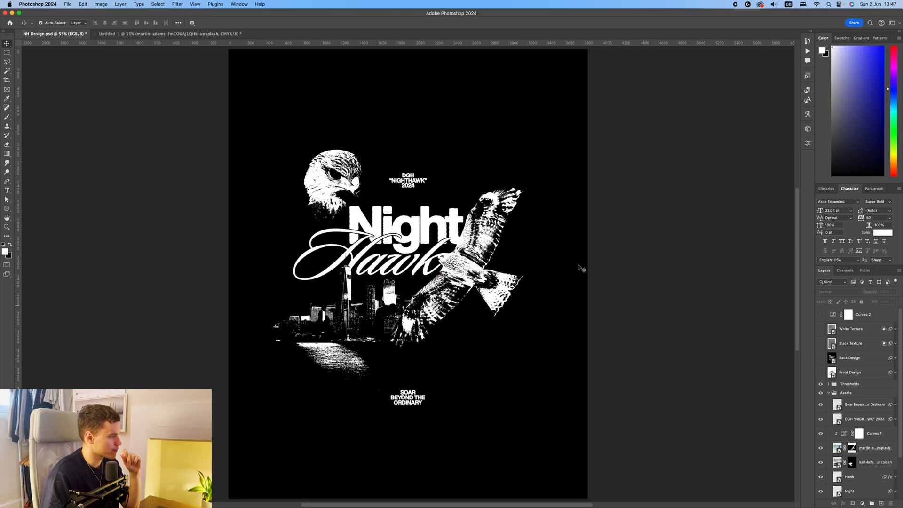
pyautogui.click(130, 34)
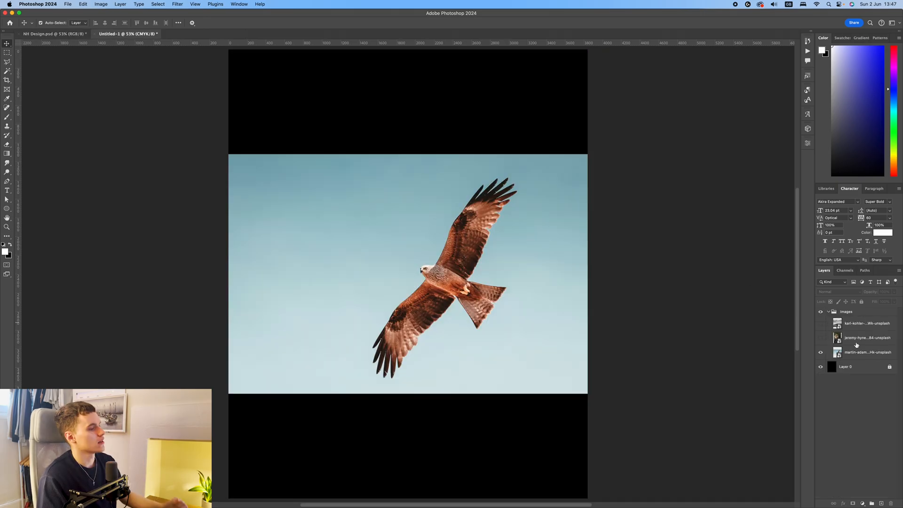
# Step: Mask the kite from its sky with Select Subject and move it toward the canvas centre
pyautogui.click(863, 352)
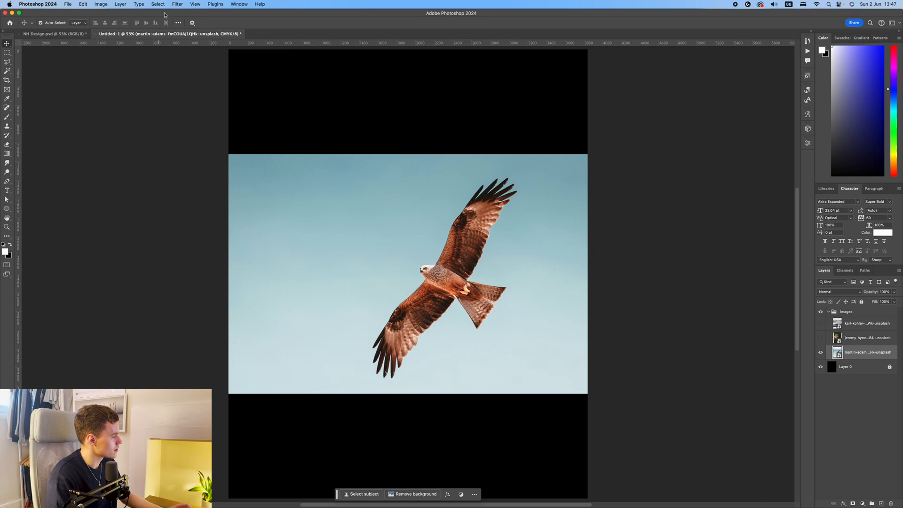
pyautogui.click(157, 4)
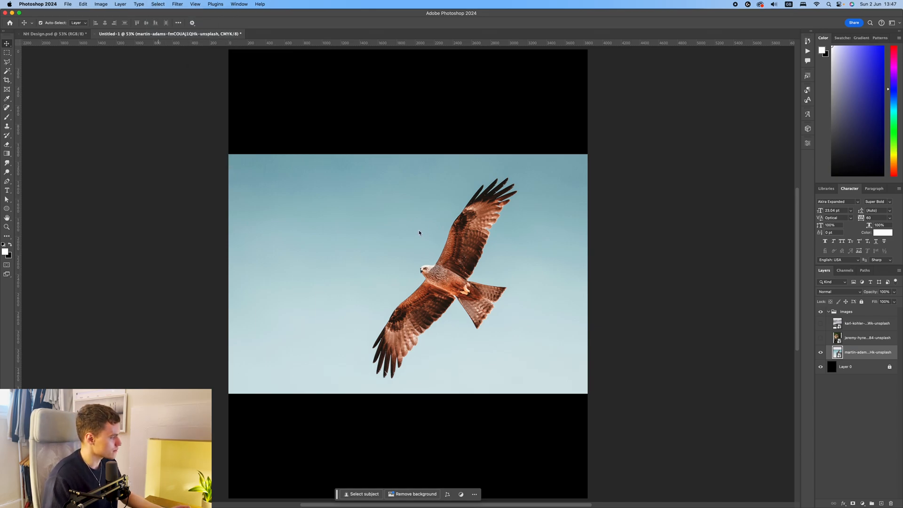
pyautogui.click(362, 494)
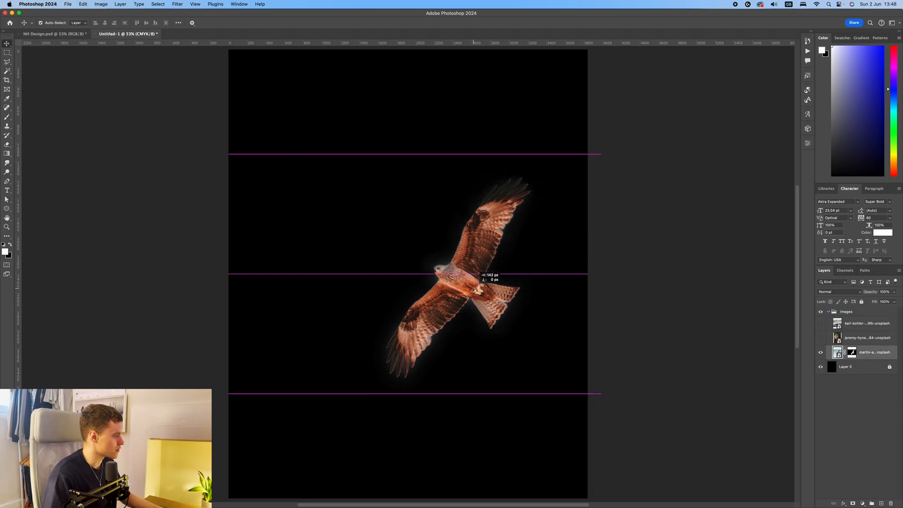
# Step: Add the white 'Night' title in Helvetica Neue Bold with tightened letter spacing
pyautogui.click(361, 225)
pyautogui.write('Night')
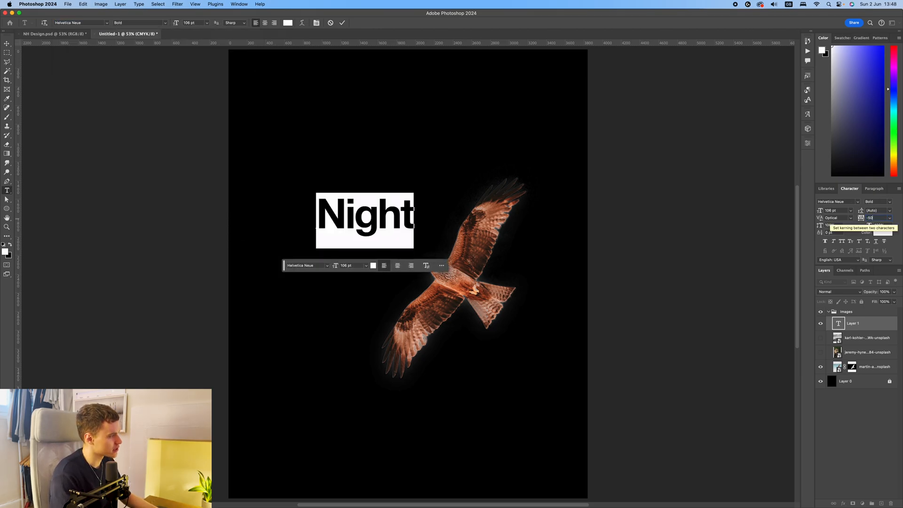
pyautogui.click(342, 22)
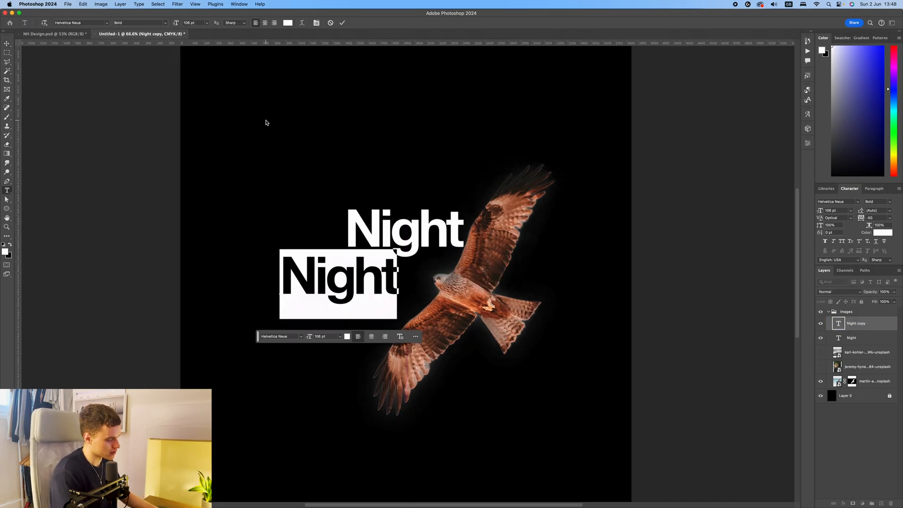
# Step: Make a 'Hawk' copy of the title in Sloop ScriptMediumOne with its own letter spacing
pyautogui.write('Hawk')
pyautogui.click(81, 22)
pyautogui.write('loo')
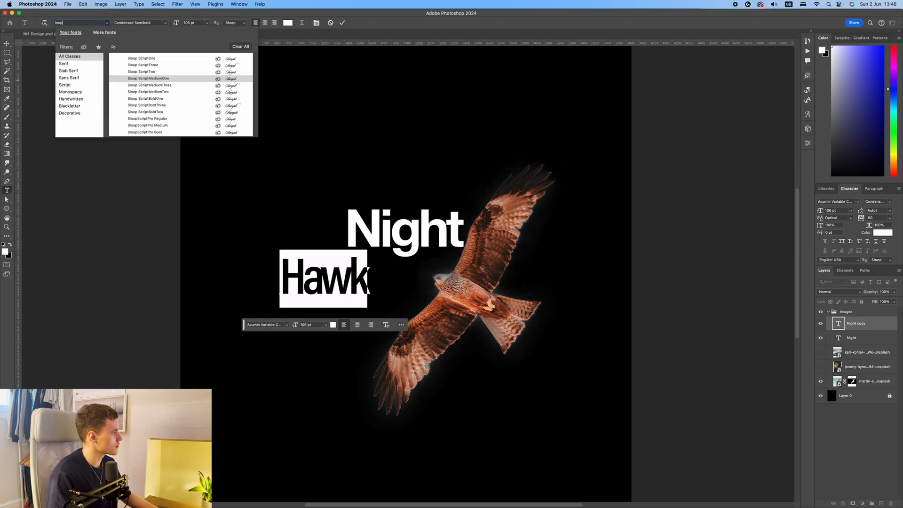
pyautogui.click(147, 79)
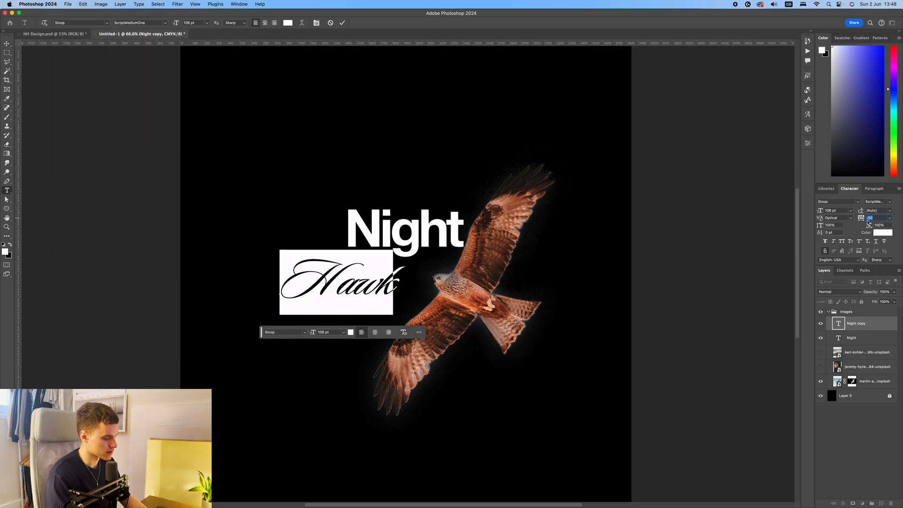
pyautogui.click(852, 217)
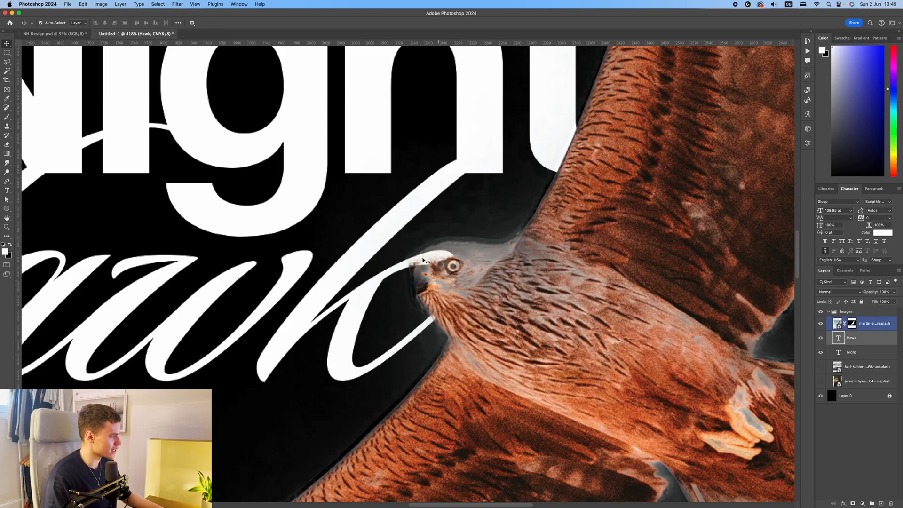
# Step: Reorder the kite layer above the Hawk lettering in the Layers panel
pyautogui.click(852, 322)
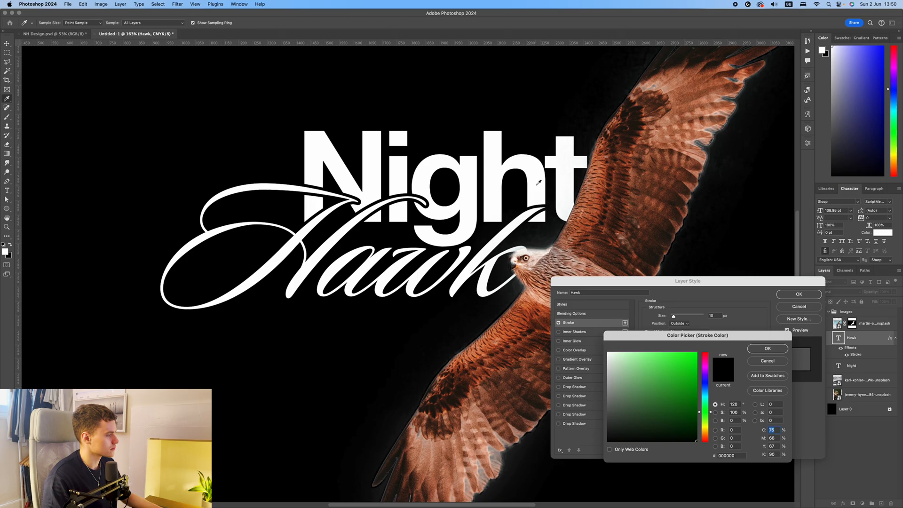
# Step: Apply a white Outside stroke layer style to the Hawk script lettering and confirm it
pyautogui.click(768, 348)
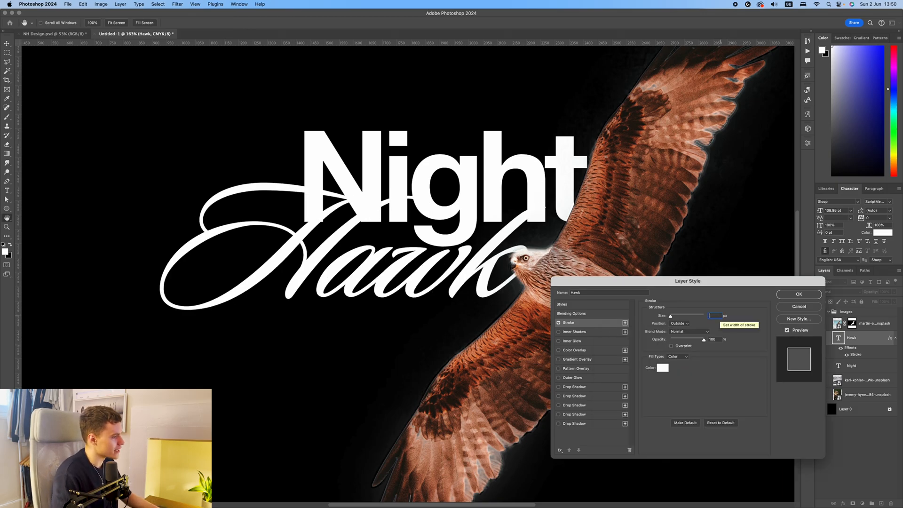
pyautogui.click(799, 295)
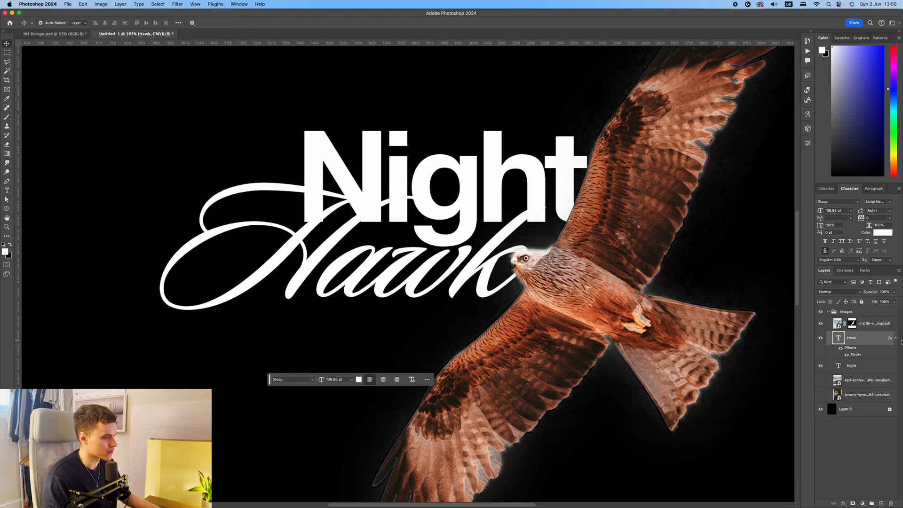
pyautogui.rightClick(851, 337)
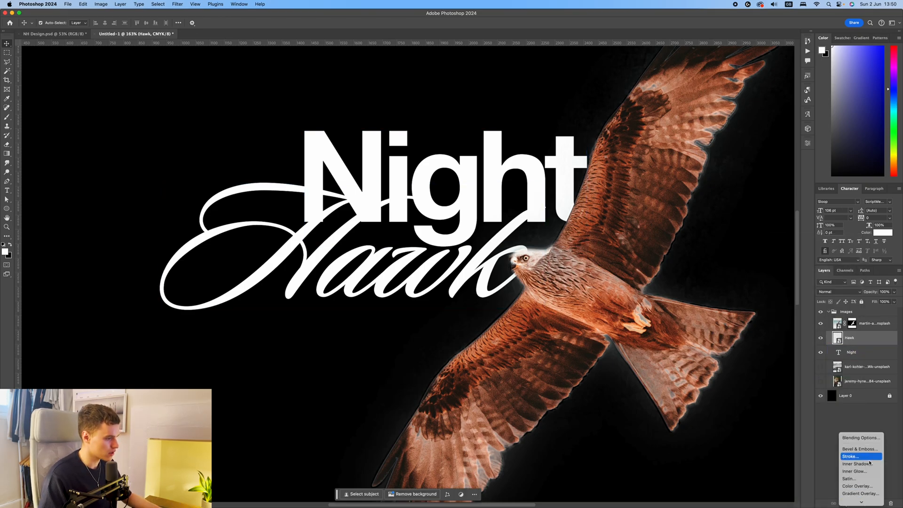
pyautogui.click(851, 456)
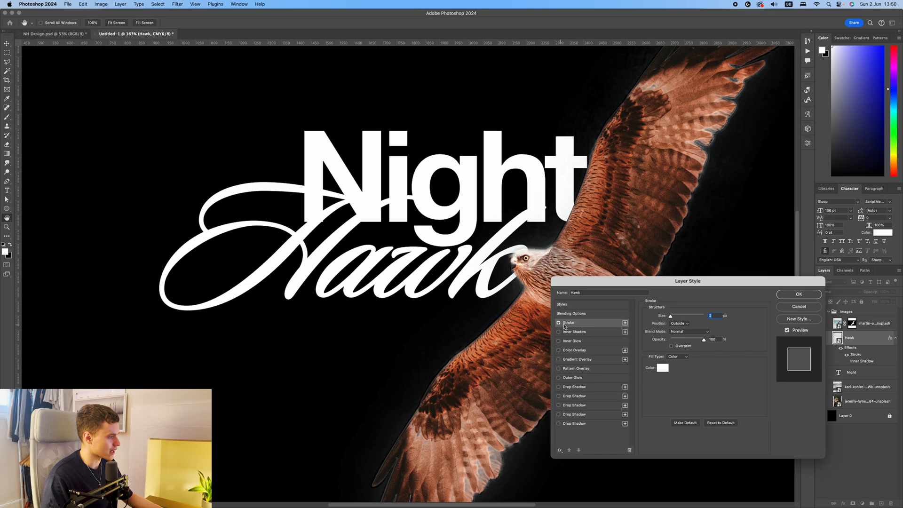
pyautogui.click(799, 294)
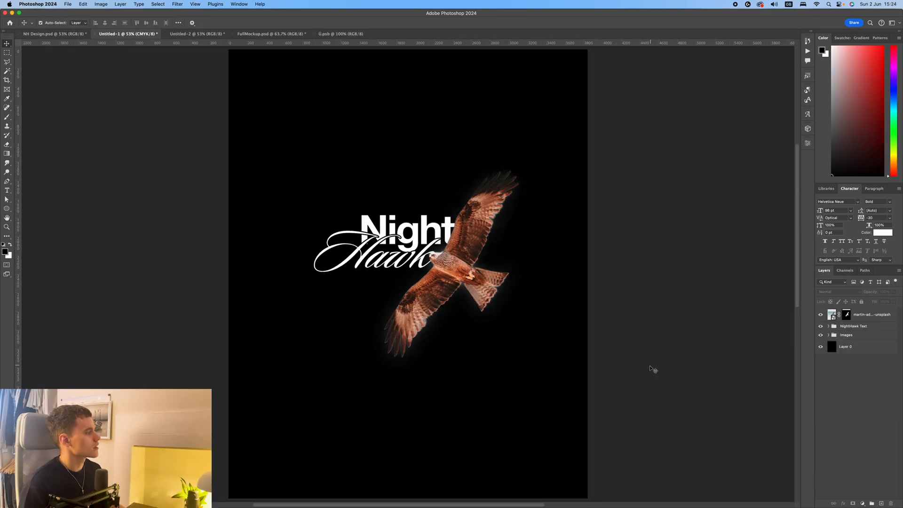
pyautogui.moveTo(708, 208)
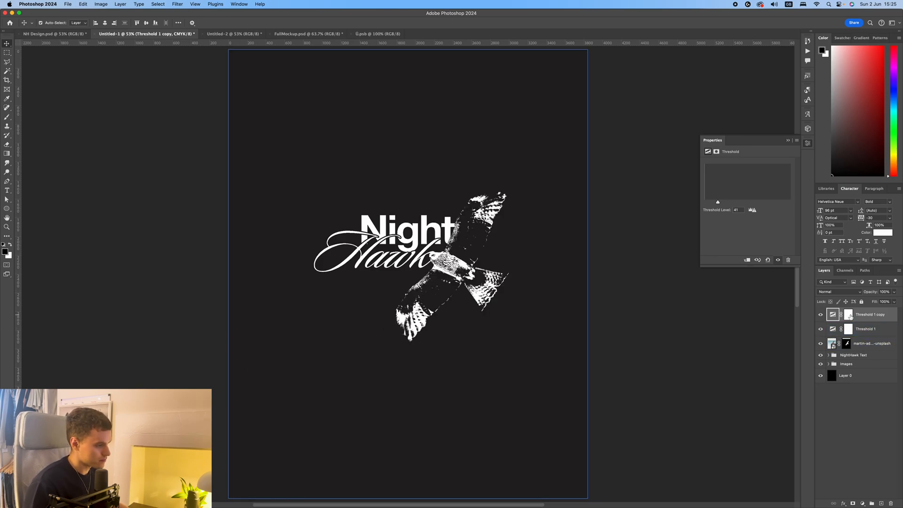
# Step: Select the Threshold 1 mask and bring up the NH Design.psd reference poster
pyautogui.click(848, 329)
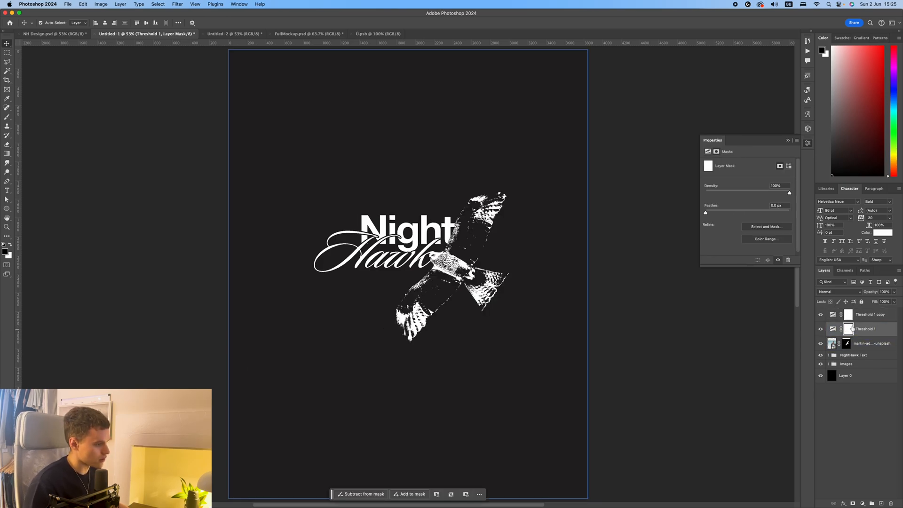
pyautogui.click(8, 98)
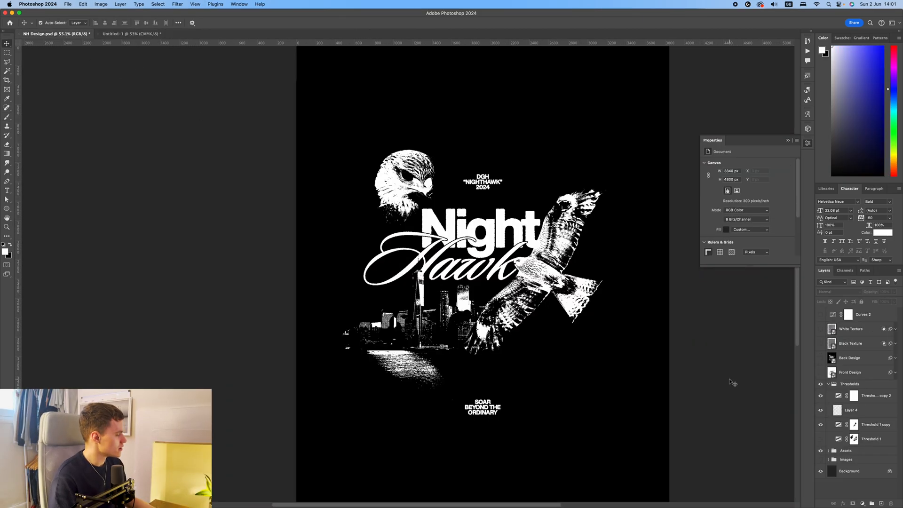
# Step: Reveal the city skyline photo in Untitled-1 and select its sky, zooming in to check
pyautogui.click(875, 424)
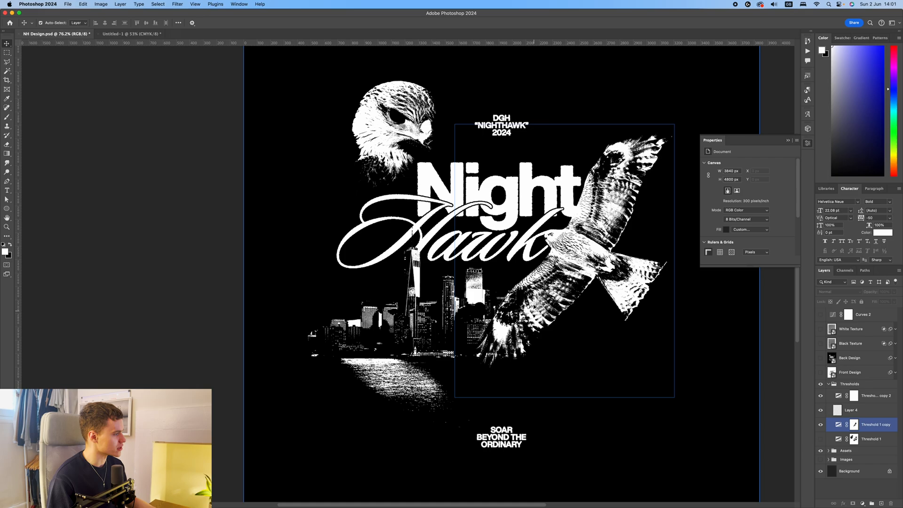
pyautogui.click(128, 34)
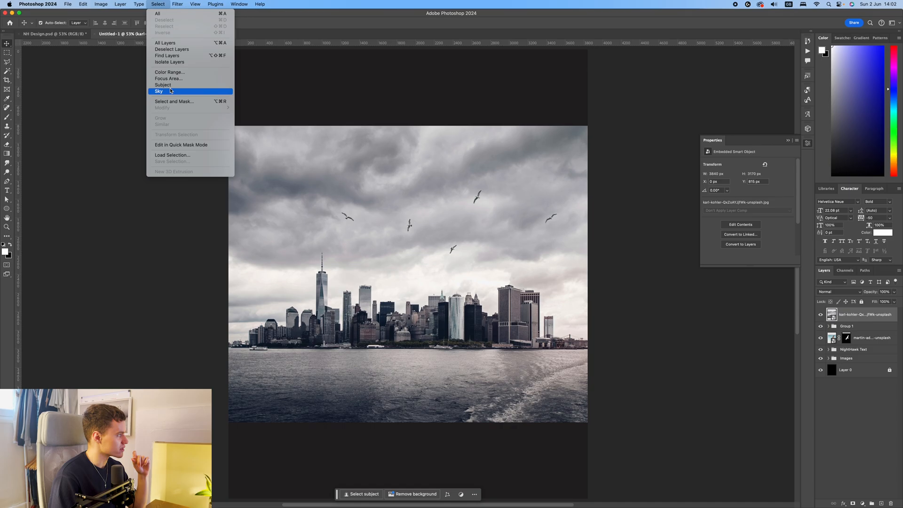
pyautogui.click(159, 91)
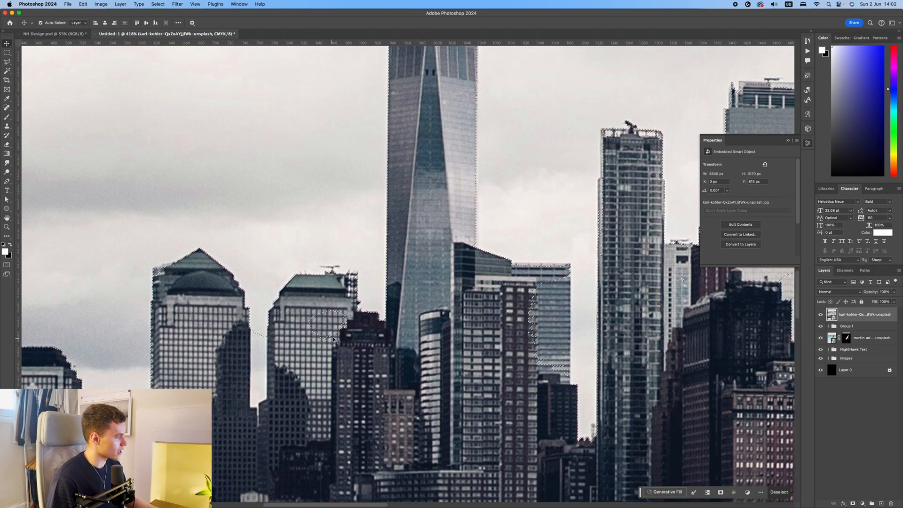
pyautogui.click(7, 53)
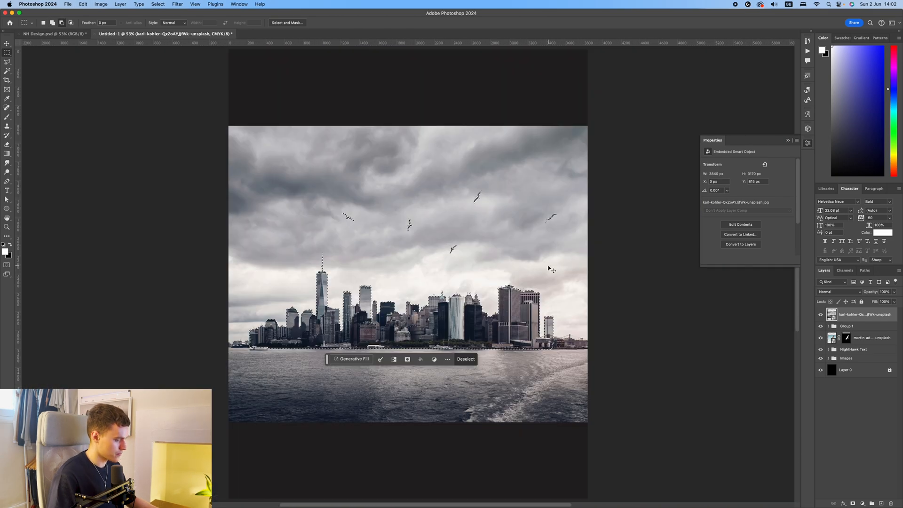
# Step: Mask out the skyline's sky, commit its smaller transformed size, and view the reference design
pyautogui.click(7, 43)
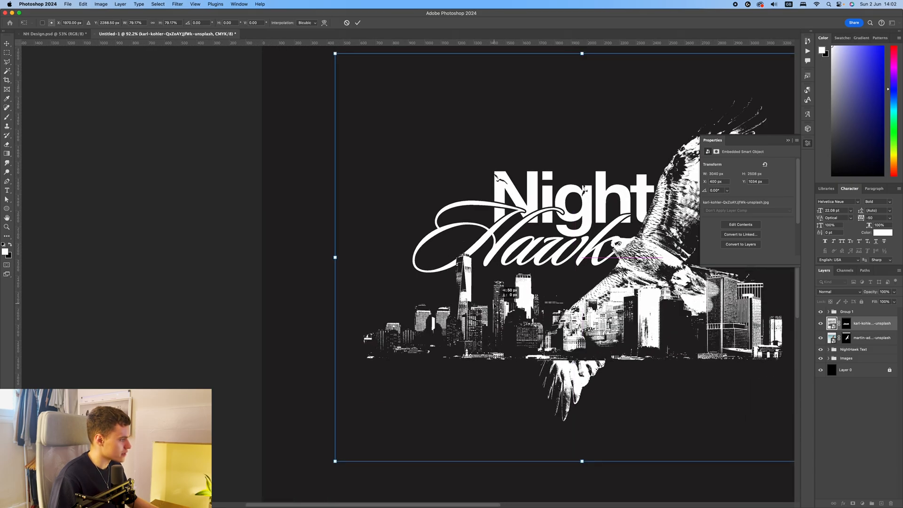
pyautogui.click(358, 23)
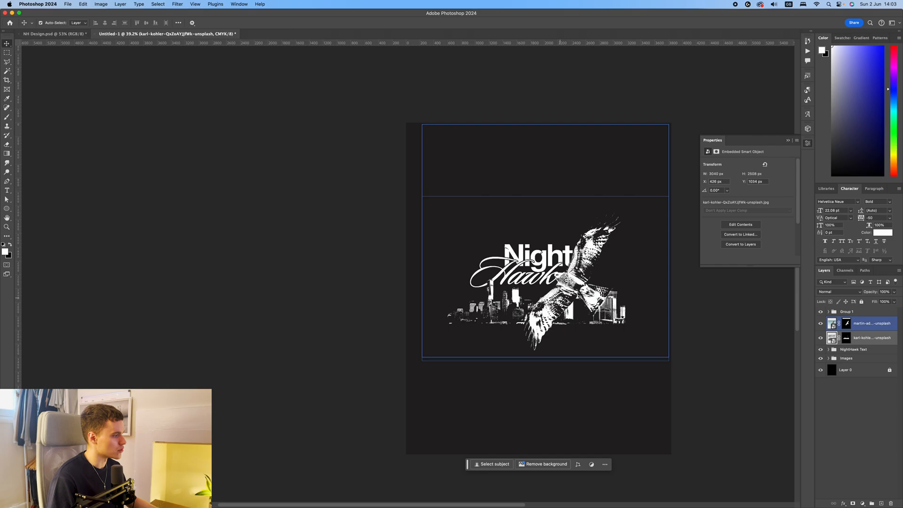
pyautogui.click(52, 34)
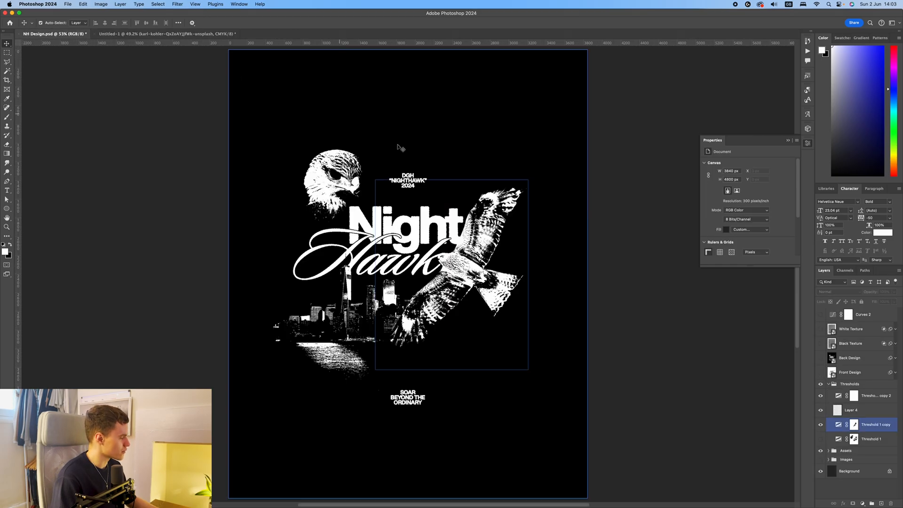
# Step: Paint white into the skyline mask for a fading water reflection, comparing against the reference
pyautogui.click(167, 34)
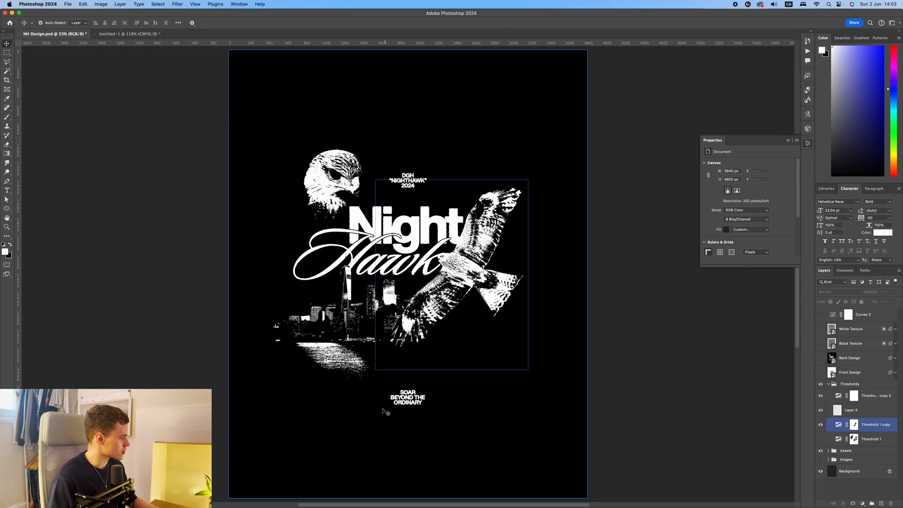
pyautogui.click(129, 34)
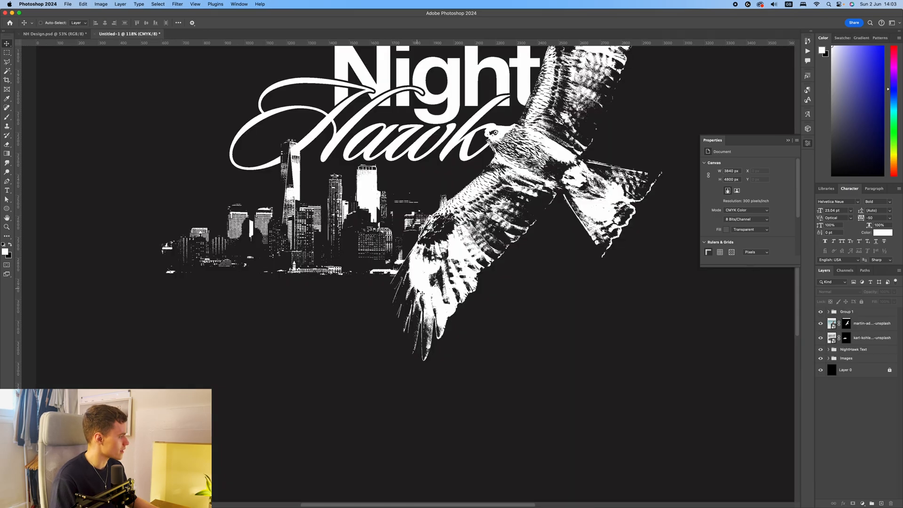
pyautogui.click(847, 338)
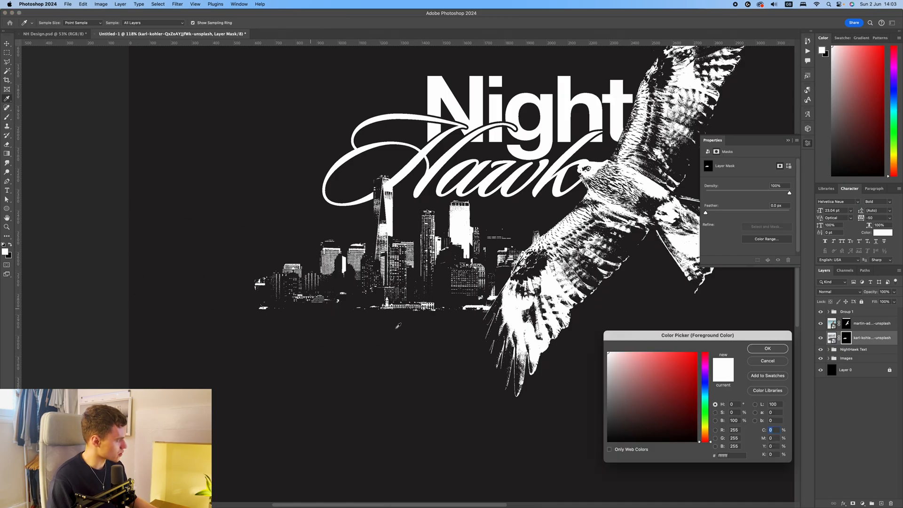
pyautogui.click(767, 348)
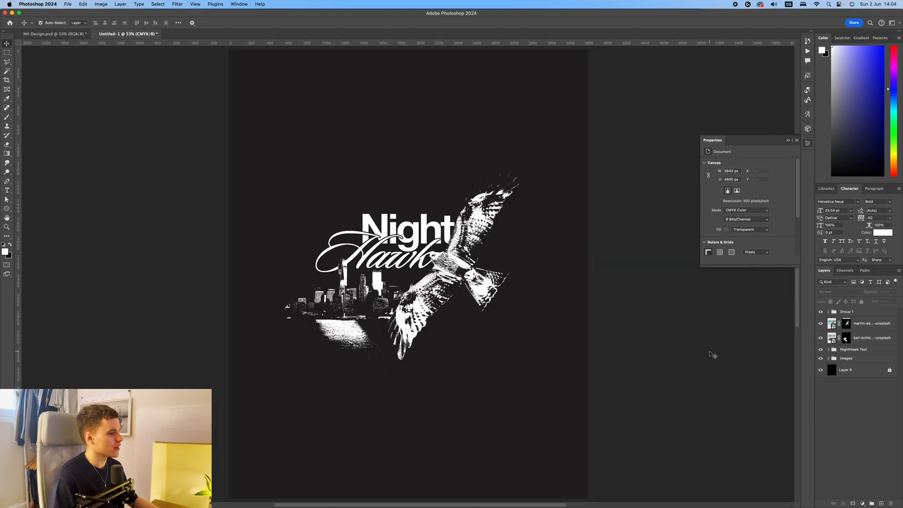
pyautogui.click(52, 34)
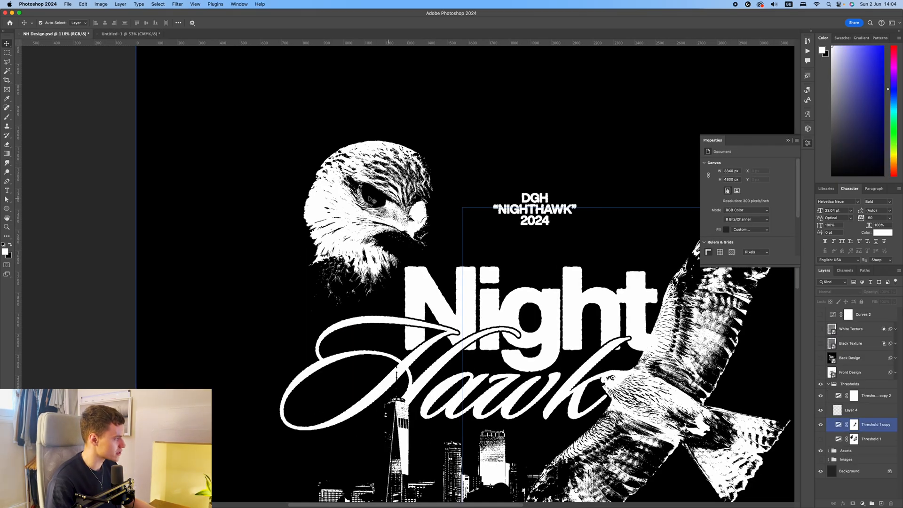
# Step: Cut the hawk portrait from its background via Select Subject and a mask, threshold it to white, and clean specks around the eye
pyautogui.click(127, 34)
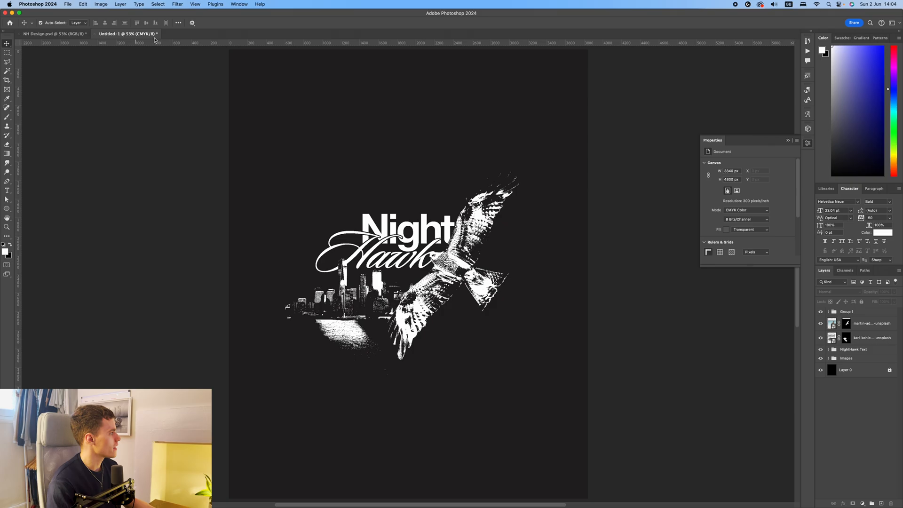
pyautogui.click(863, 369)
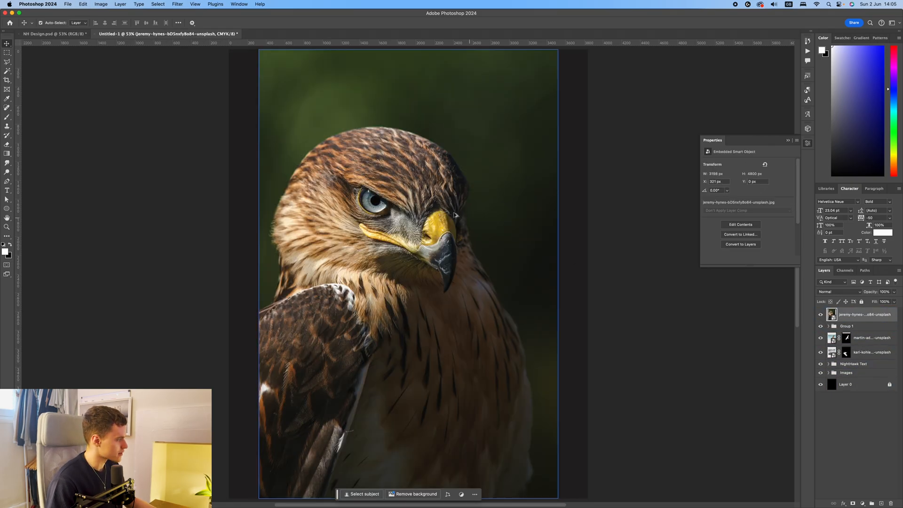
pyautogui.click(157, 4)
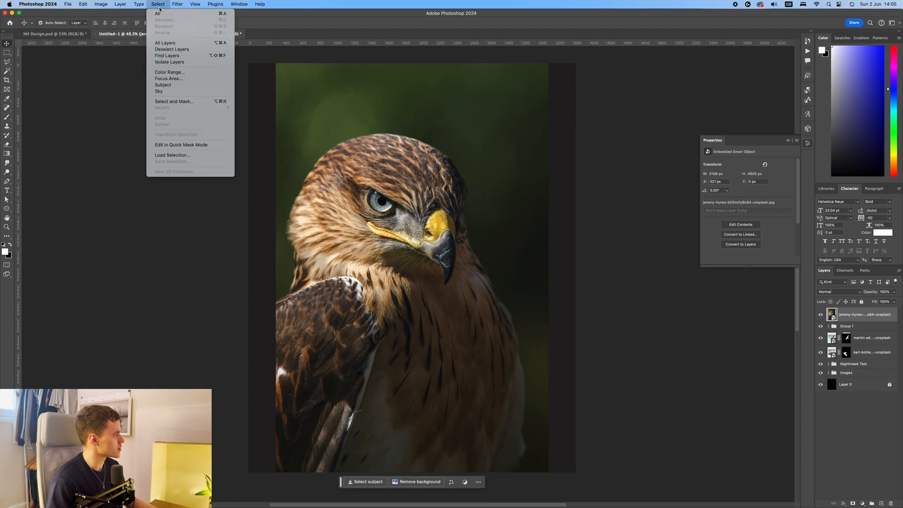
pyautogui.click(163, 84)
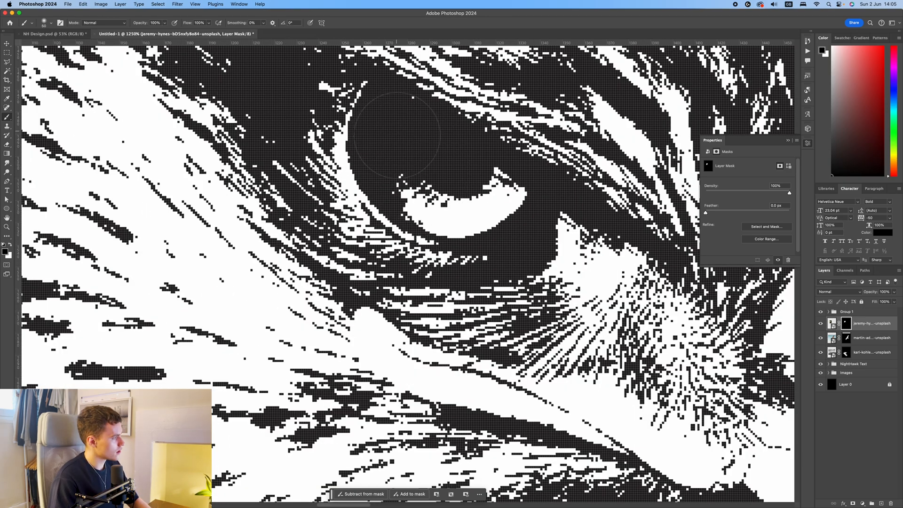
pyautogui.moveTo(397, 133); pyautogui.dragTo(484, 204)
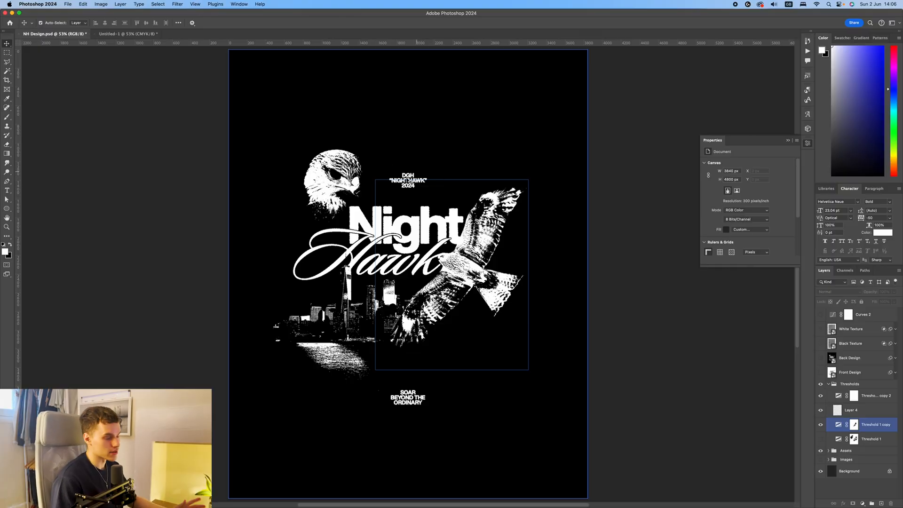
# Step: Centre the DGH NIGHTHAWK 2024 heading horizontally on the canvas above Night and commit its placement
pyautogui.click(127, 34)
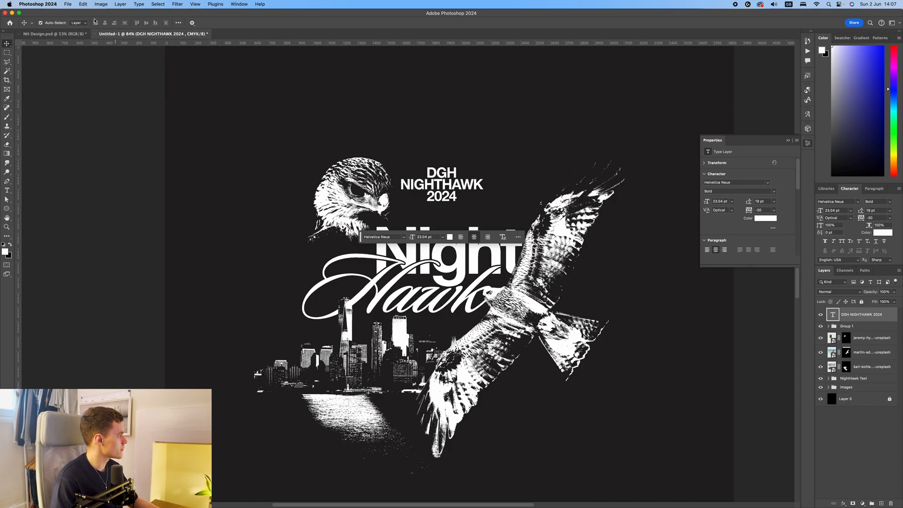
pyautogui.click(178, 23)
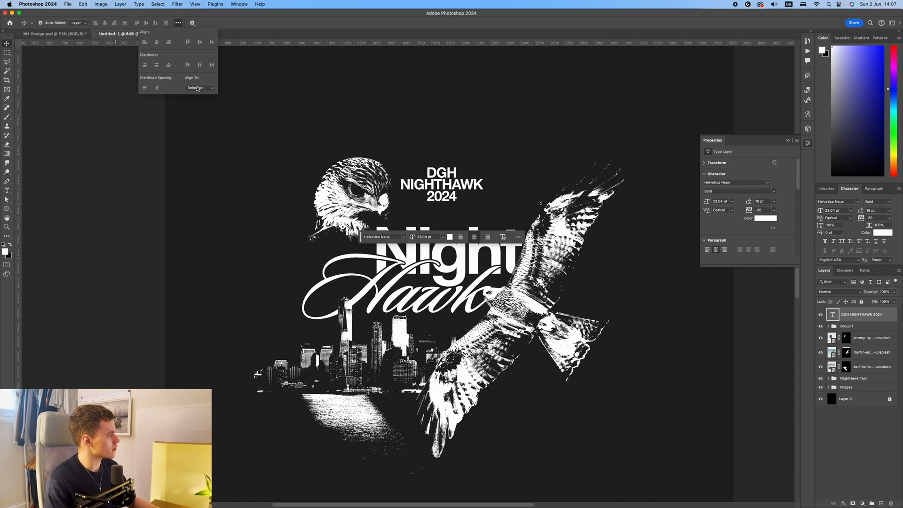
pyautogui.click(200, 87)
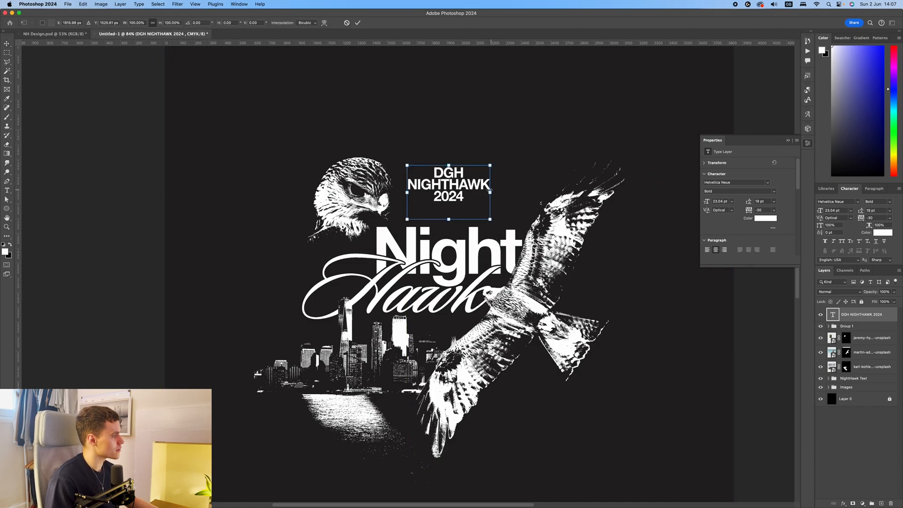
pyautogui.click(52, 34)
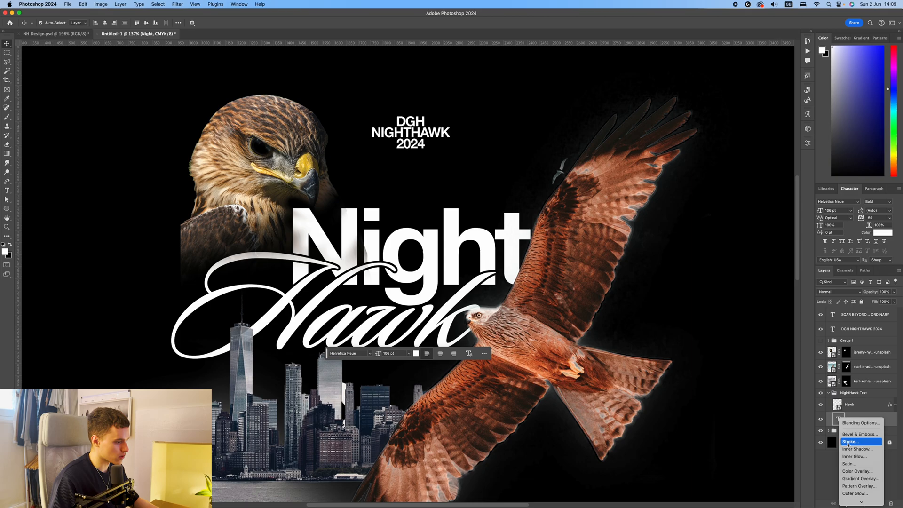
# Step: Apply a white outside stroke to the Night lettering and convert its layer to a smart object
pyautogui.click(855, 442)
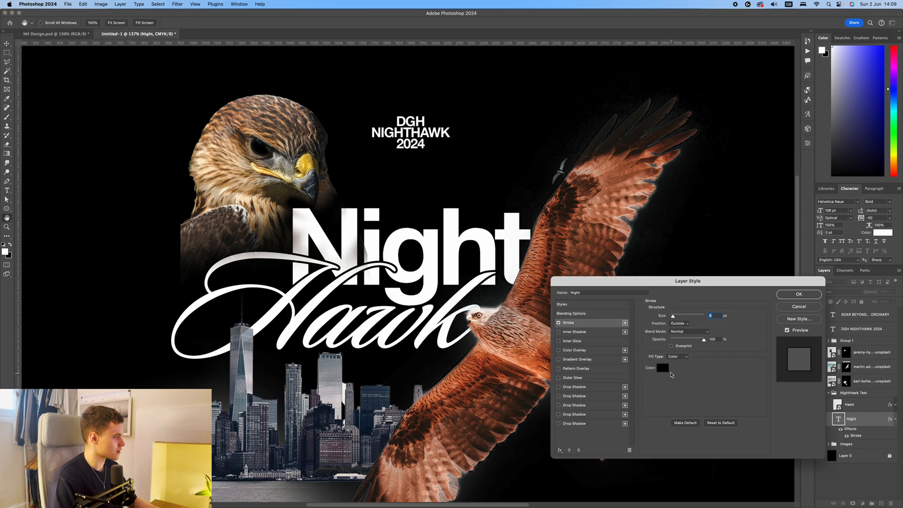
pyautogui.click(663, 368)
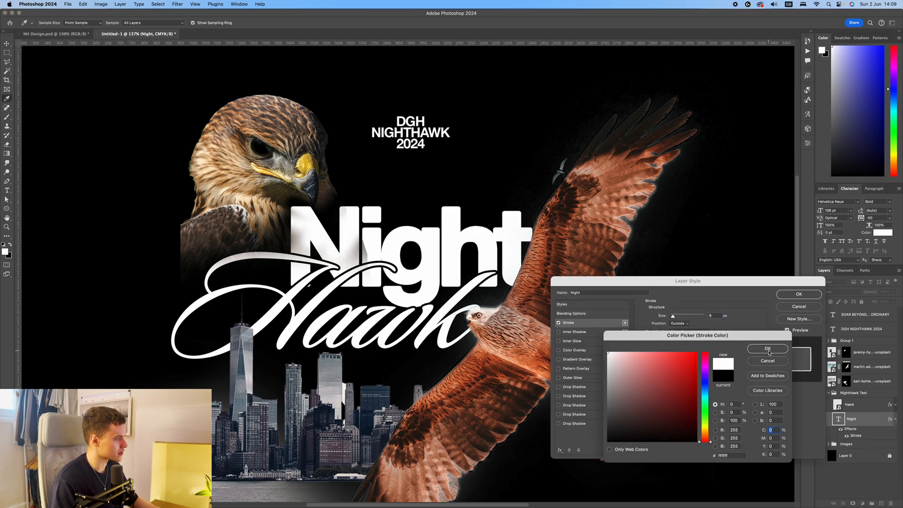
pyautogui.click(767, 348)
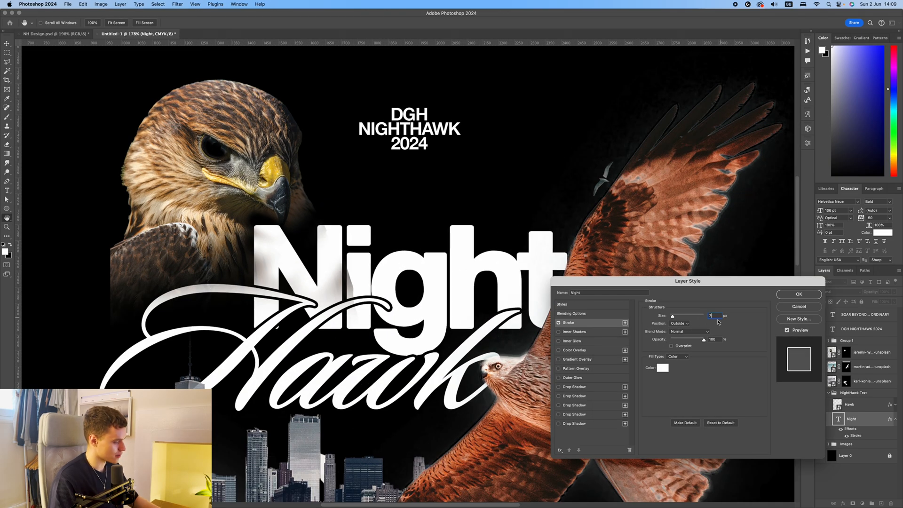
pyautogui.click(799, 295)
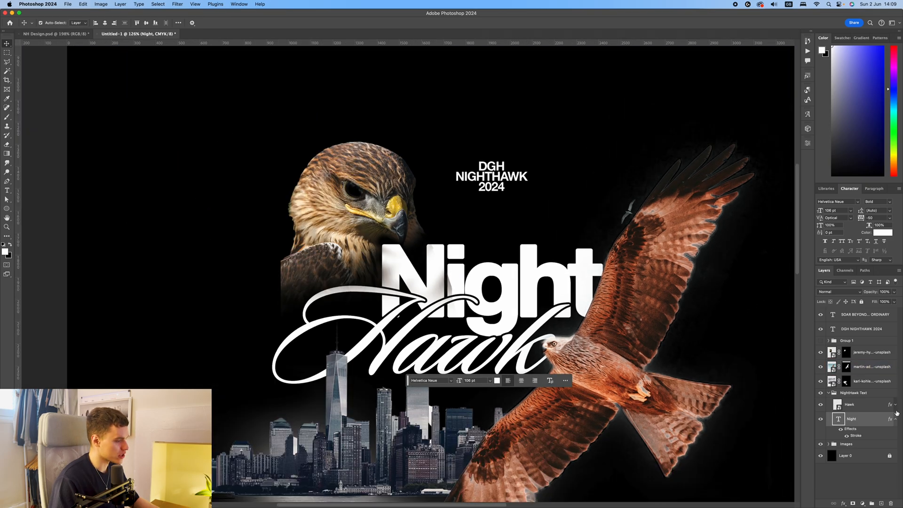
pyautogui.rightClick(853, 419)
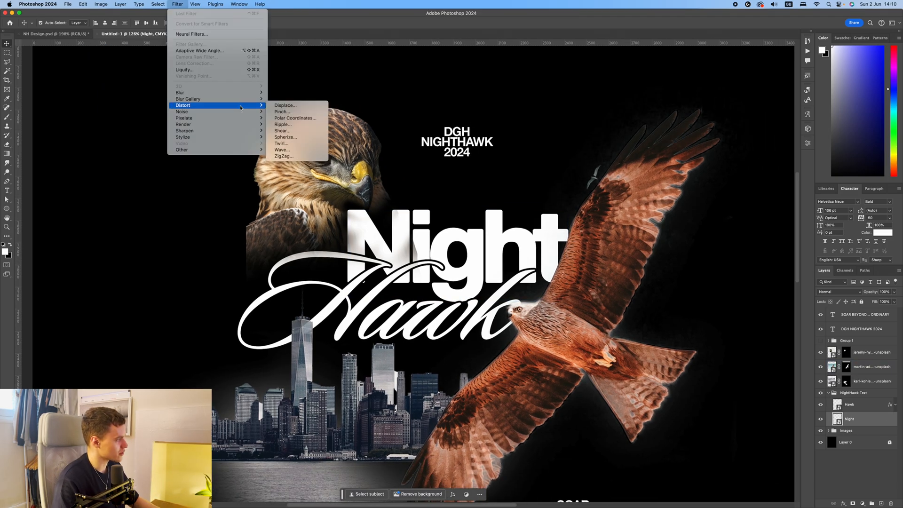
# Step: Roughen Night with a Ripple distortion (Amount 100, Medium) followed by a Stylize > Diffuse filter
pyautogui.click(283, 125)
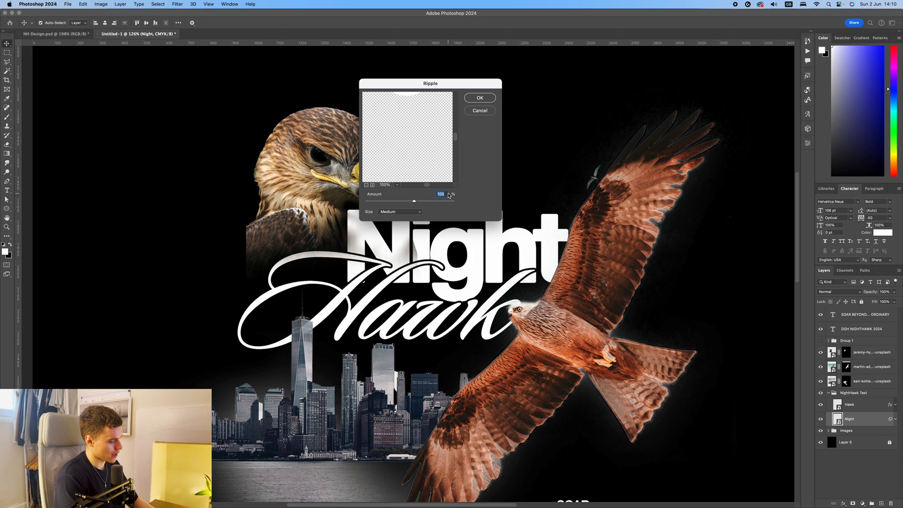
pyautogui.click(479, 97)
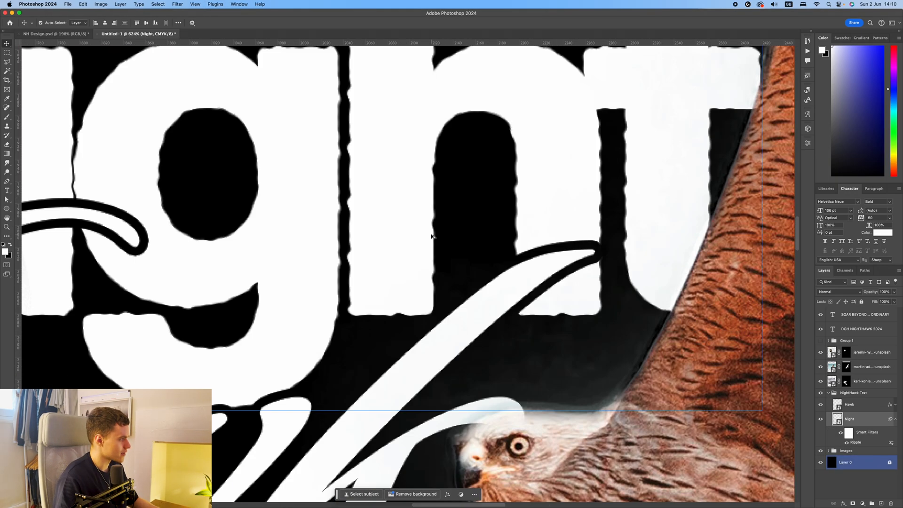
pyautogui.click(178, 3)
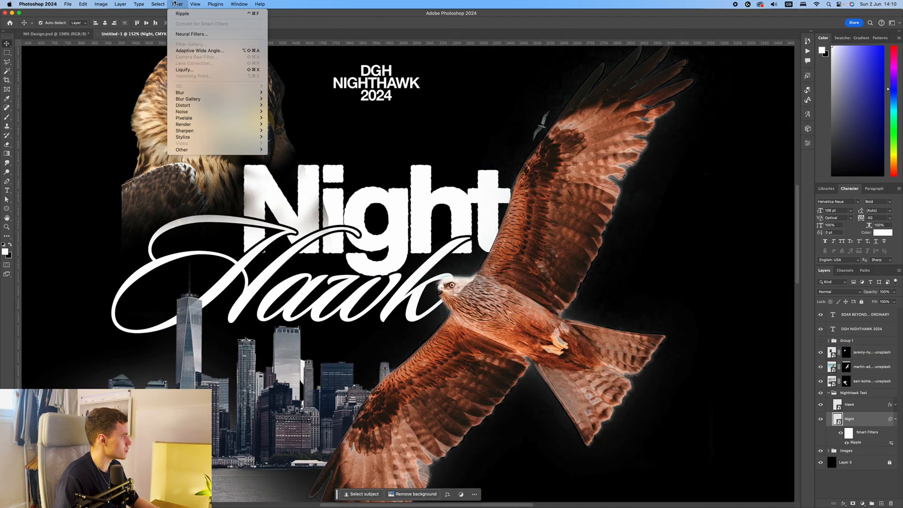
pyautogui.click(184, 137)
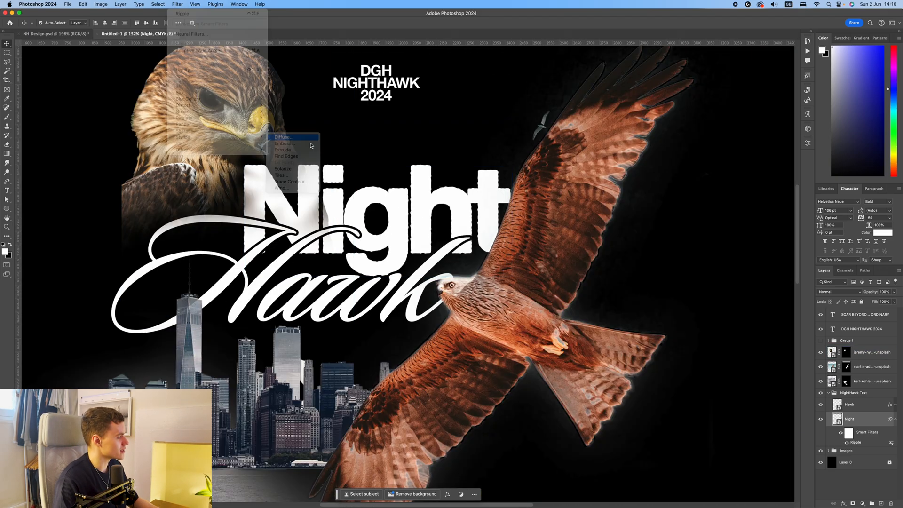
pyautogui.click(284, 138)
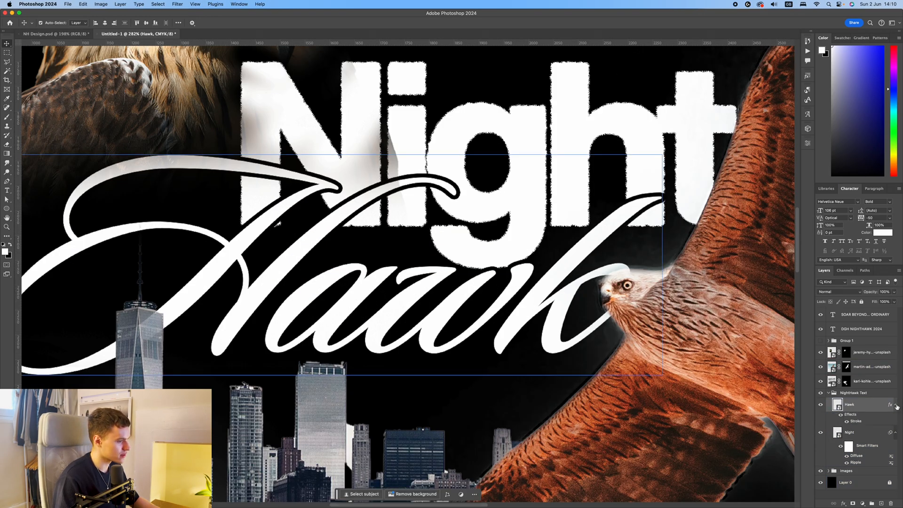
pyautogui.press('cmd+0')
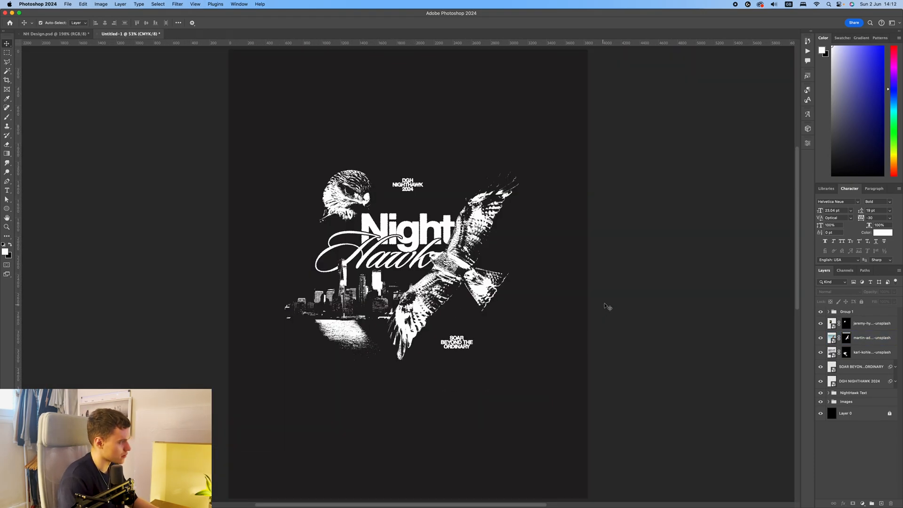
# Step: Stamp the visible poster layers into Layer 2 in the new RGB document and convert it to a smart object
pyautogui.click(196, 34)
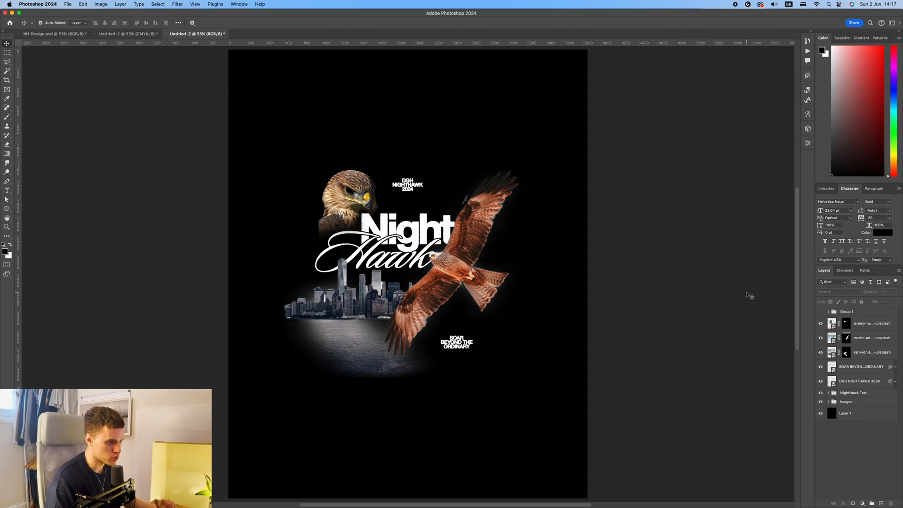
pyautogui.moveTo(759, 295)
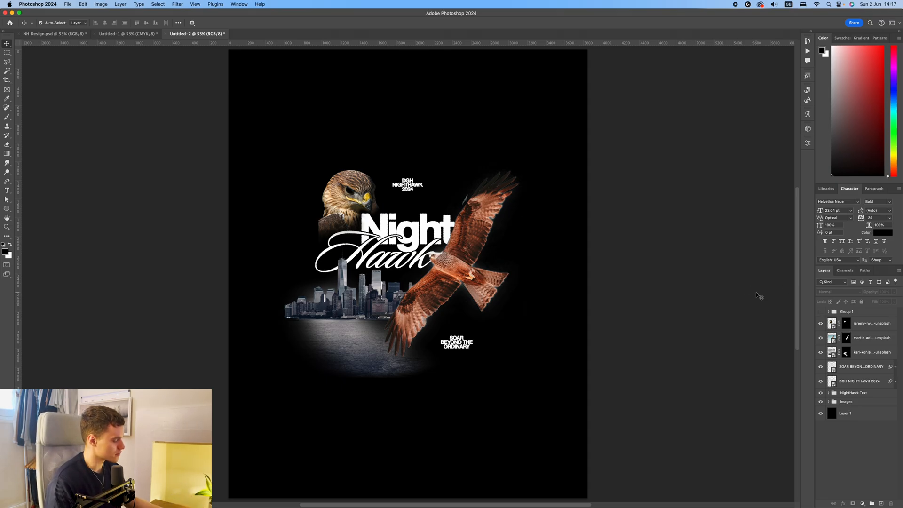
pyautogui.moveTo(754, 296)
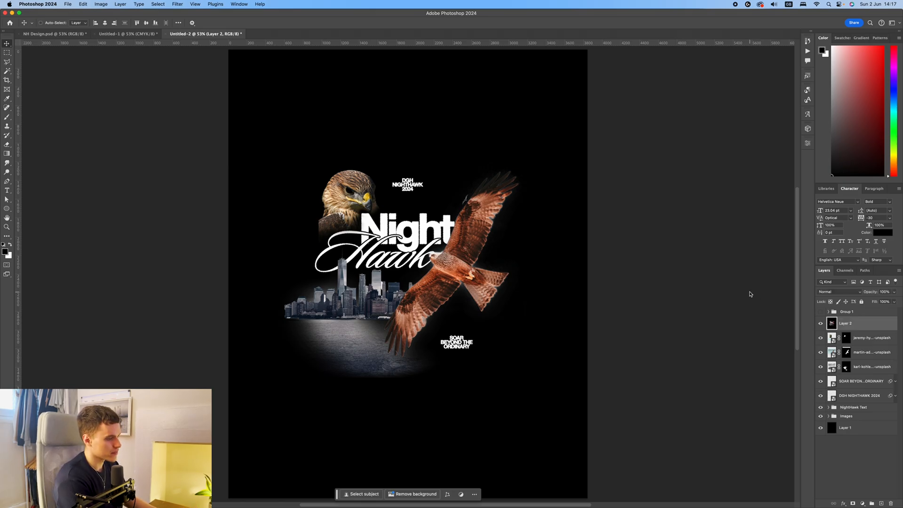
pyautogui.click(853, 323)
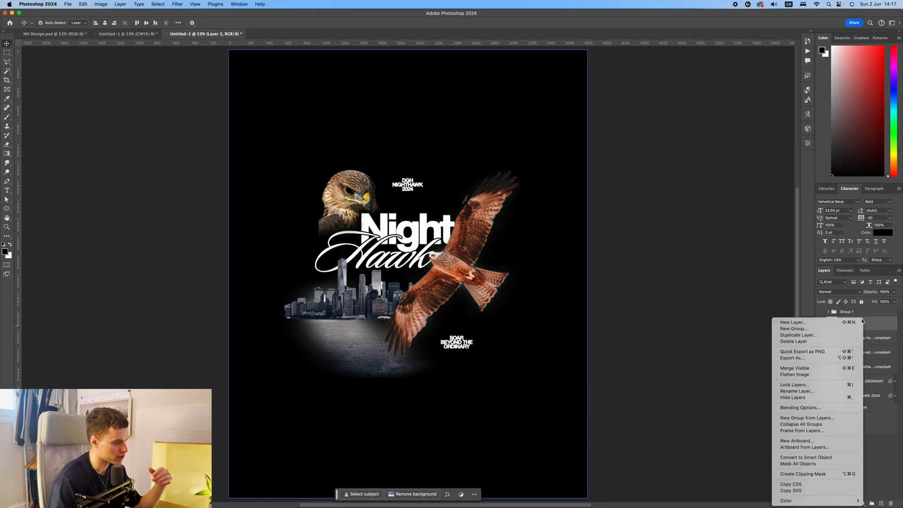
pyautogui.moveTo(805, 458)
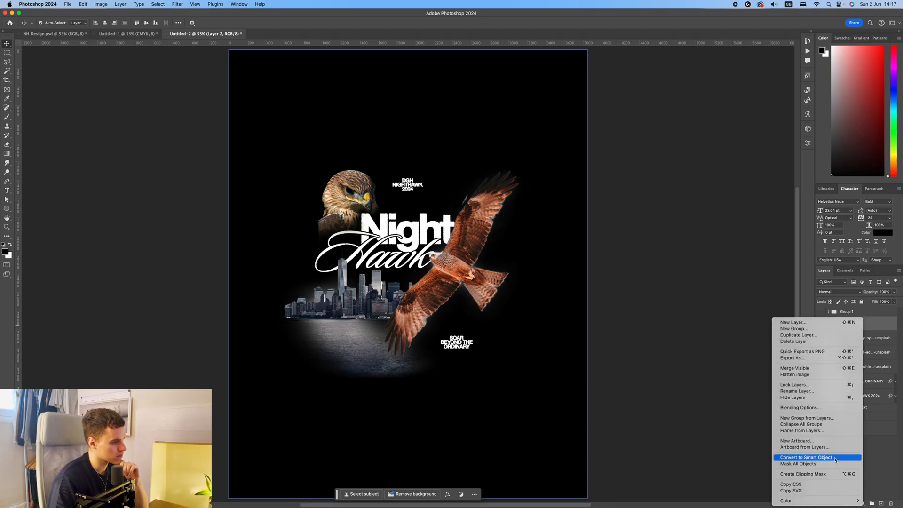
pyautogui.click(176, 4)
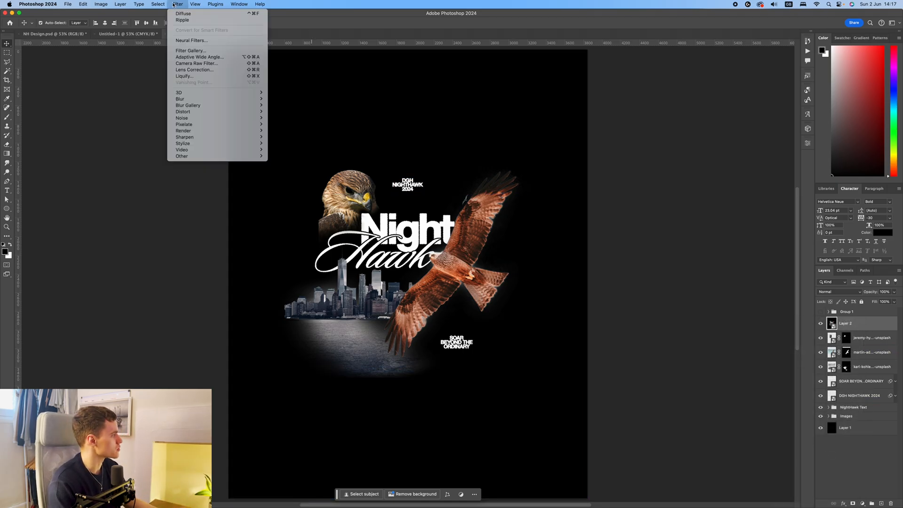
# Step: In Filter Gallery stack a Sketch > Stamp effect with Light/Dark Balance 20 over a Distort > Glass effect
pyautogui.click(191, 49)
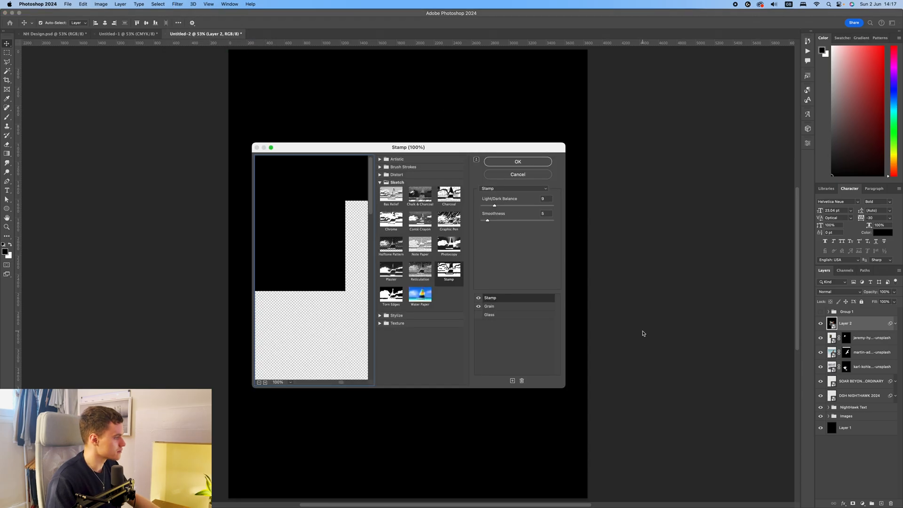
pyautogui.click(289, 382)
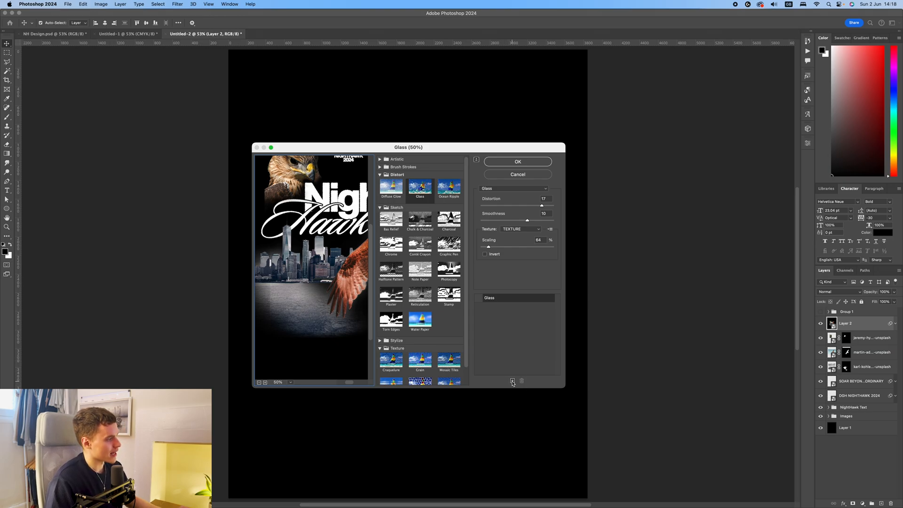
pyautogui.click(512, 381)
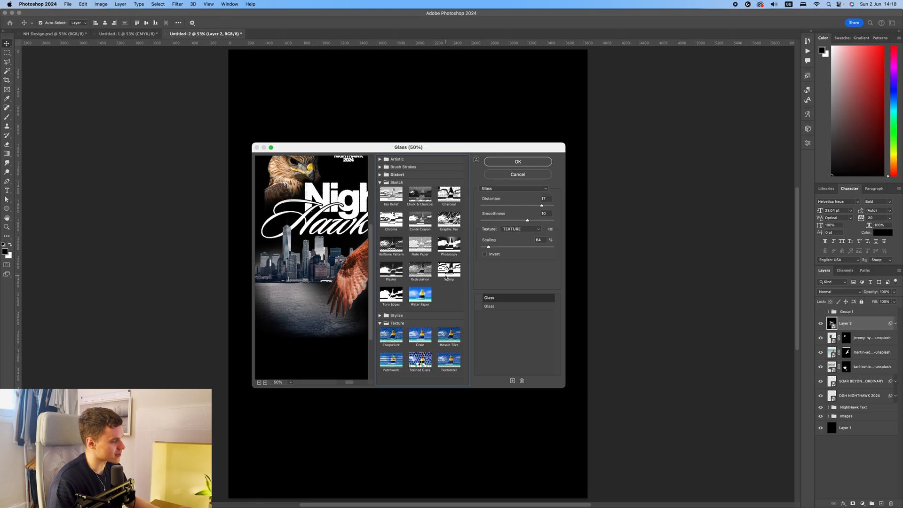
pyautogui.click(449, 271)
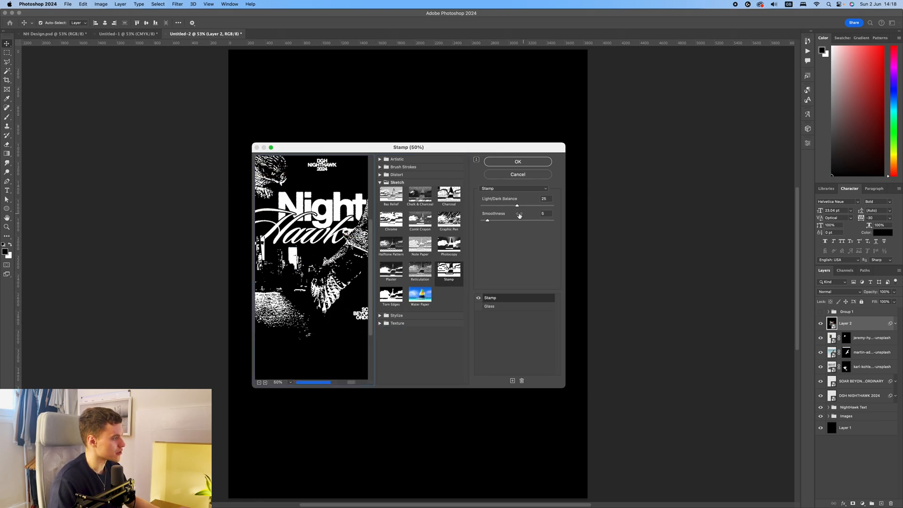
pyautogui.tripleClick(542, 199)
pyautogui.write('20')
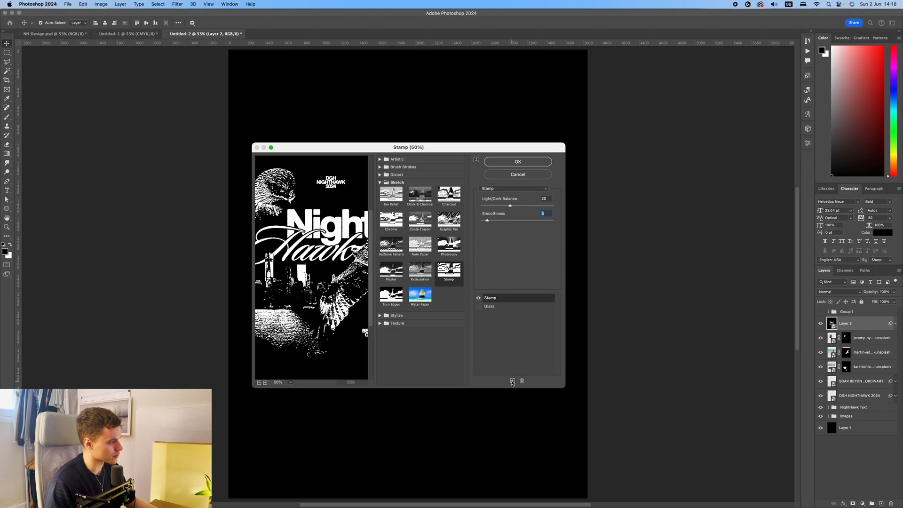
# Step: Add a Texture > Grain effect layer and move it below Stamp, above Glass, in the effect list
pyautogui.click(512, 380)
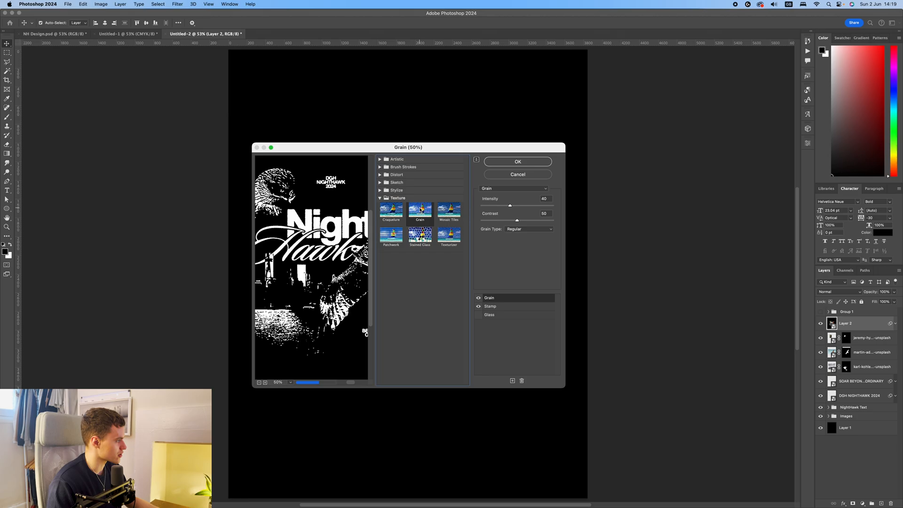
pyautogui.click(397, 198)
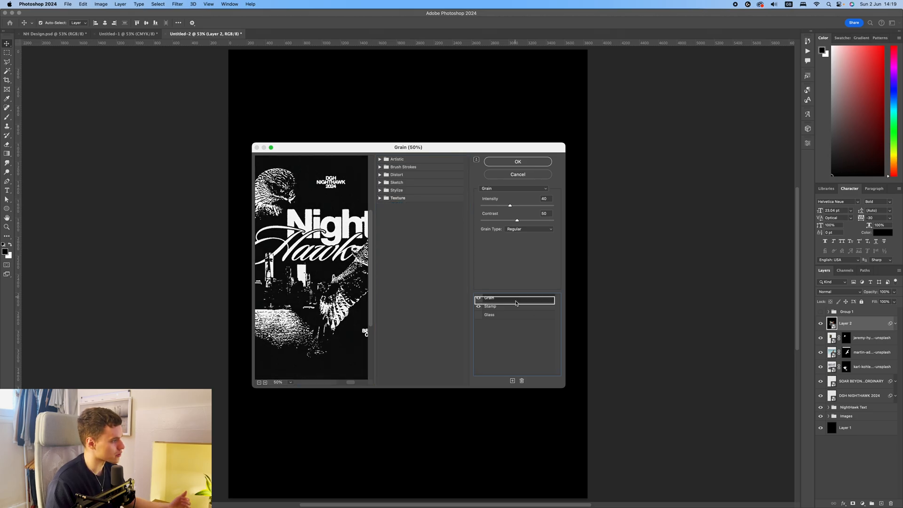
pyautogui.click(397, 198)
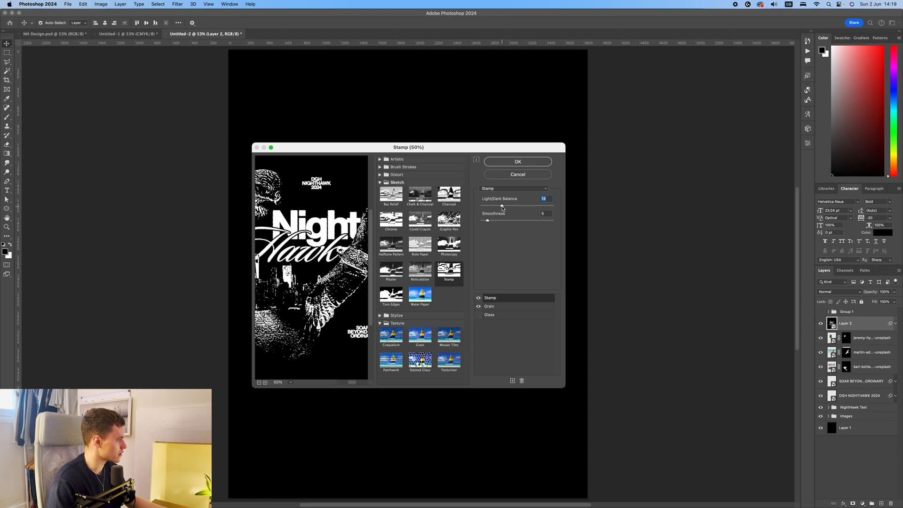
# Step: Retune the stamp balance, set Grain to Intensity 31 and Contrast 50, and apply the filter stack
pyautogui.click(517, 161)
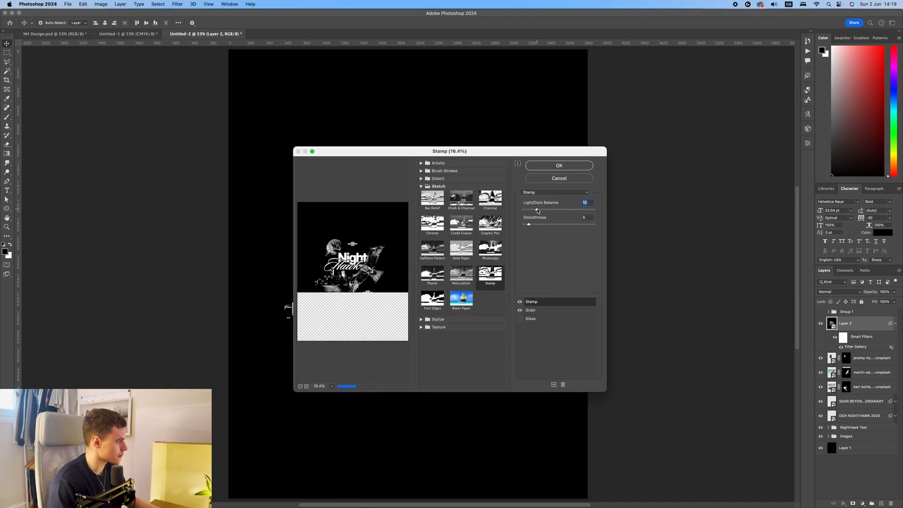
pyautogui.click(531, 310)
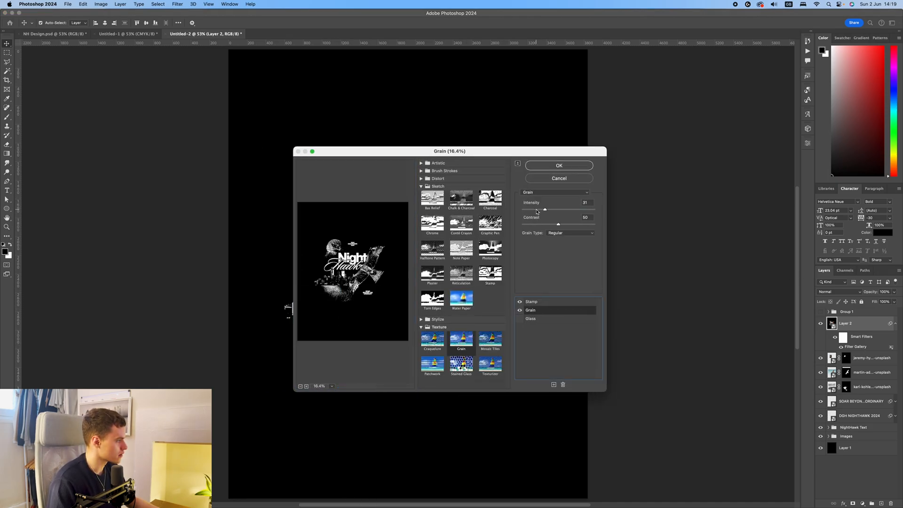
pyautogui.click(558, 166)
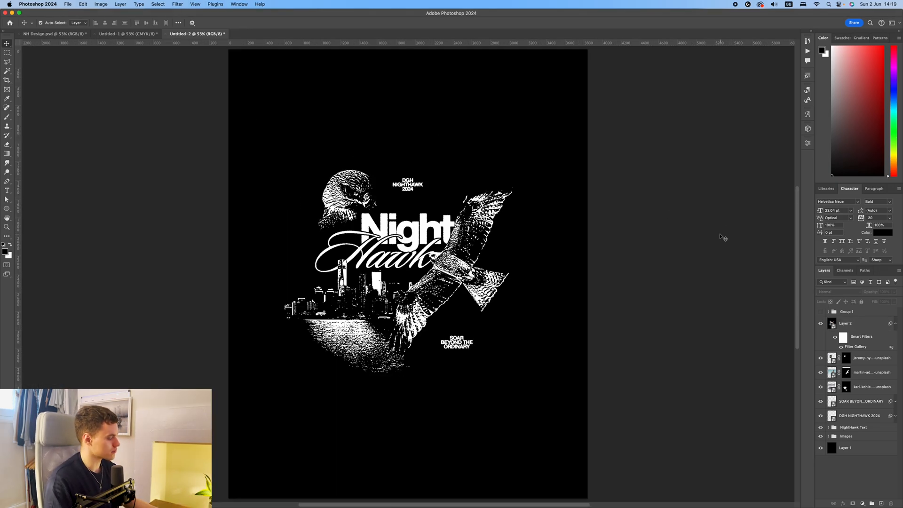
# Step: Copy the Black Texture scratch layer from NH Design.psd into Untitled-2 and invert it with Cmd+I
pyautogui.click(52, 34)
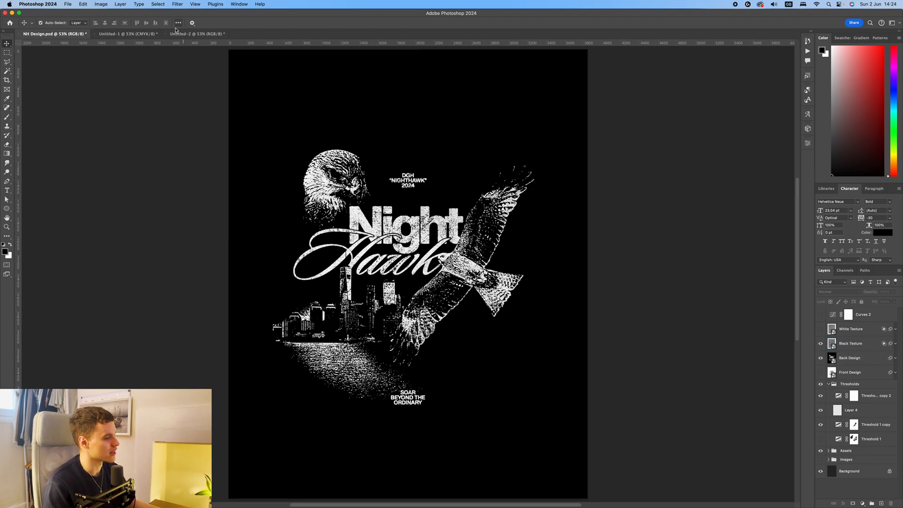
pyautogui.click(196, 34)
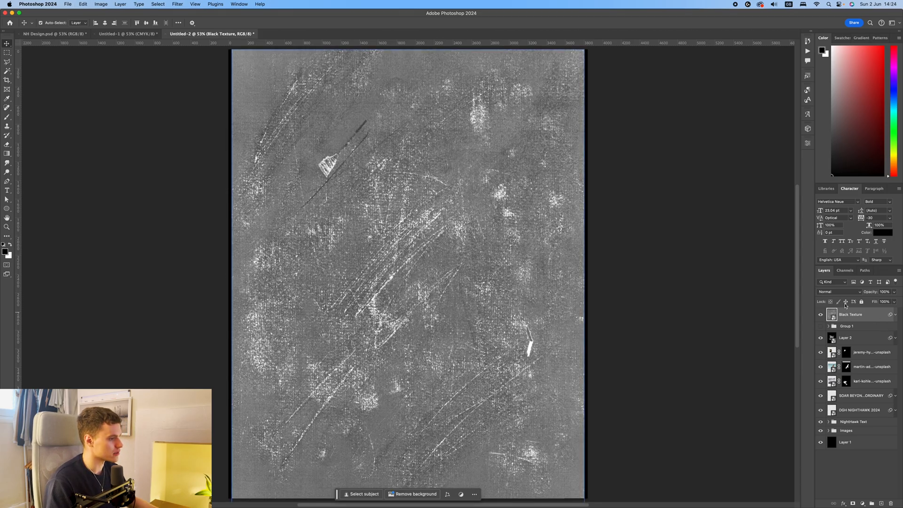
pyautogui.moveTo(641, 245)
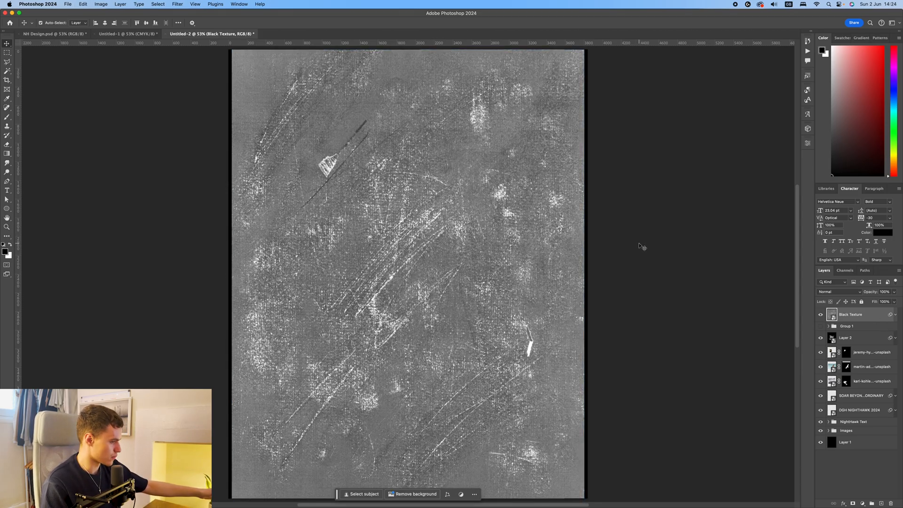
pyautogui.click(846, 337)
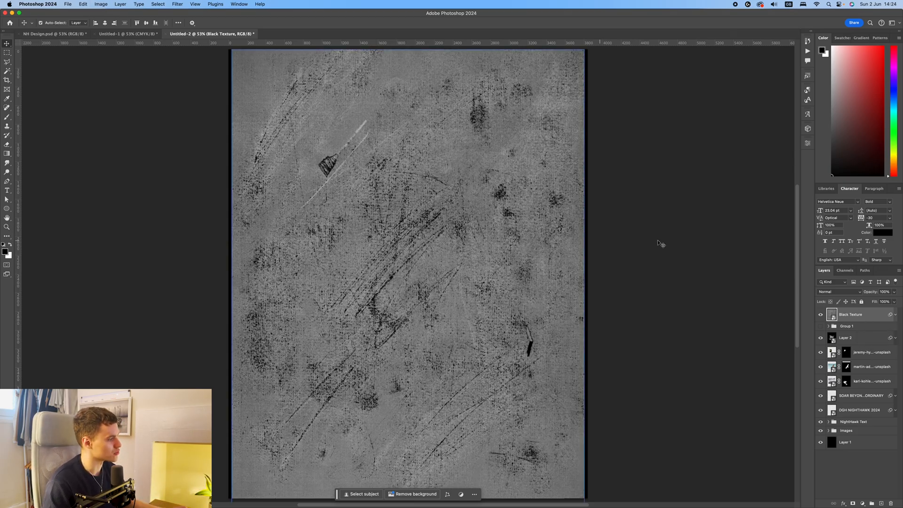
pyautogui.moveTo(843, 295)
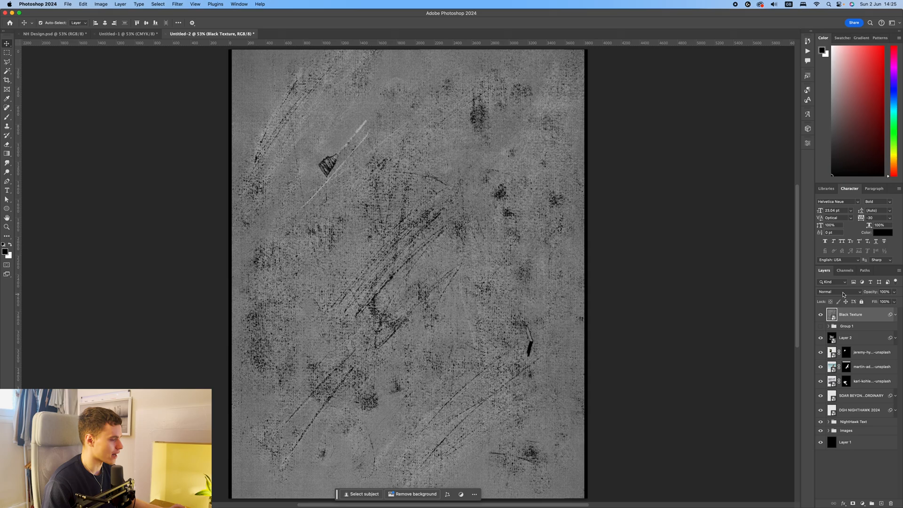
# Step: Set the Black Texture layer's blend mode to Hard Light
pyautogui.click(836, 292)
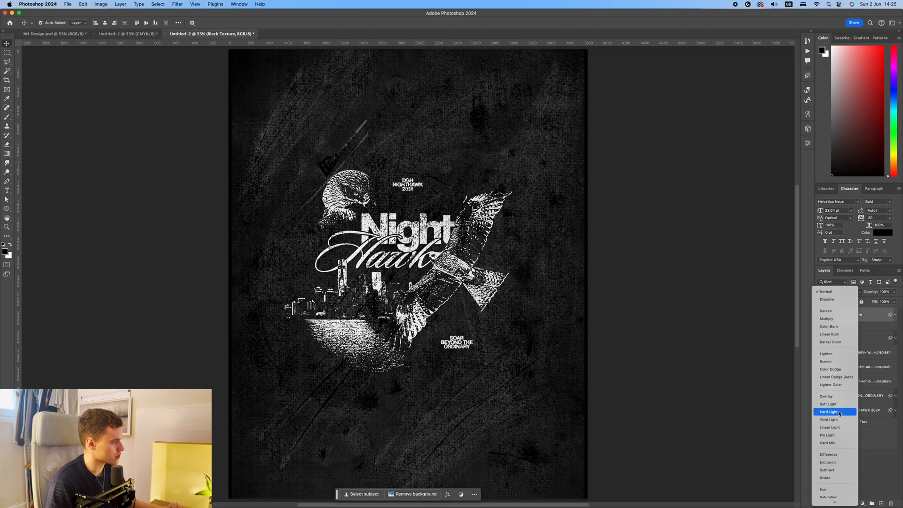
pyautogui.moveTo(835, 412)
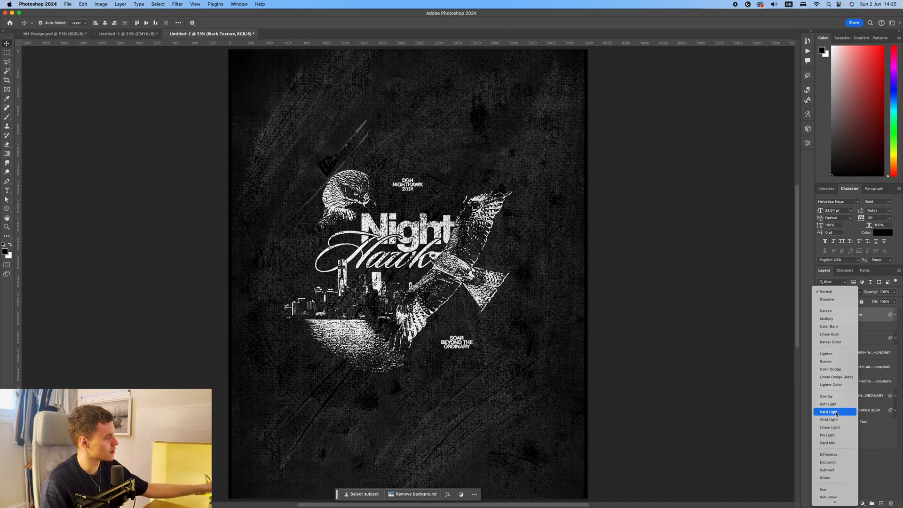
pyautogui.moveTo(835, 412)
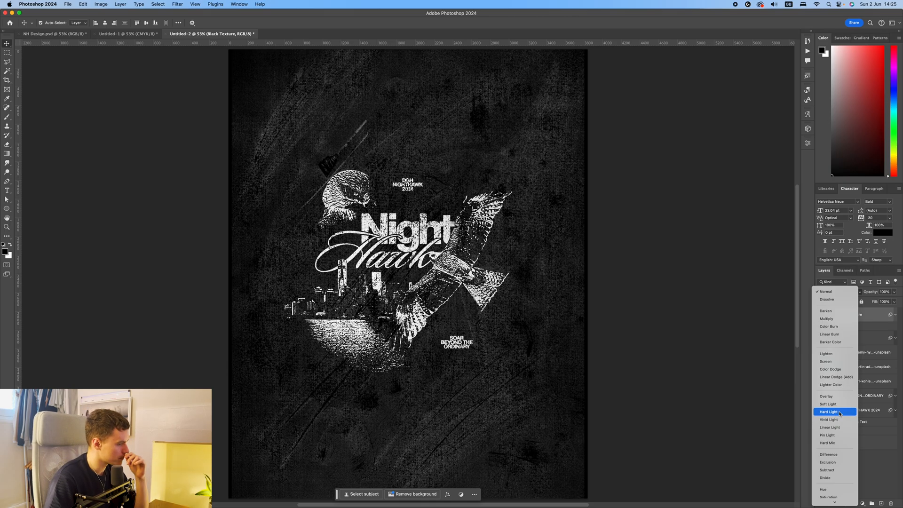
pyautogui.click(830, 412)
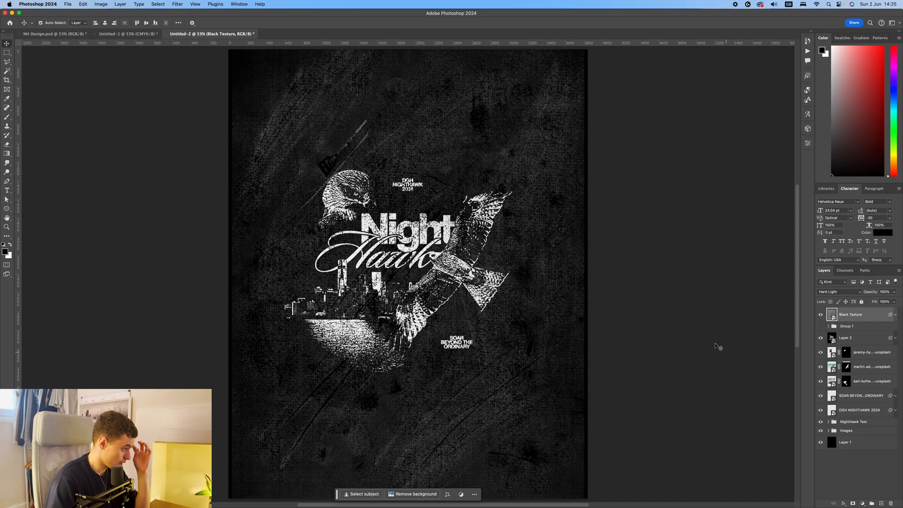
pyautogui.moveTo(237, 338)
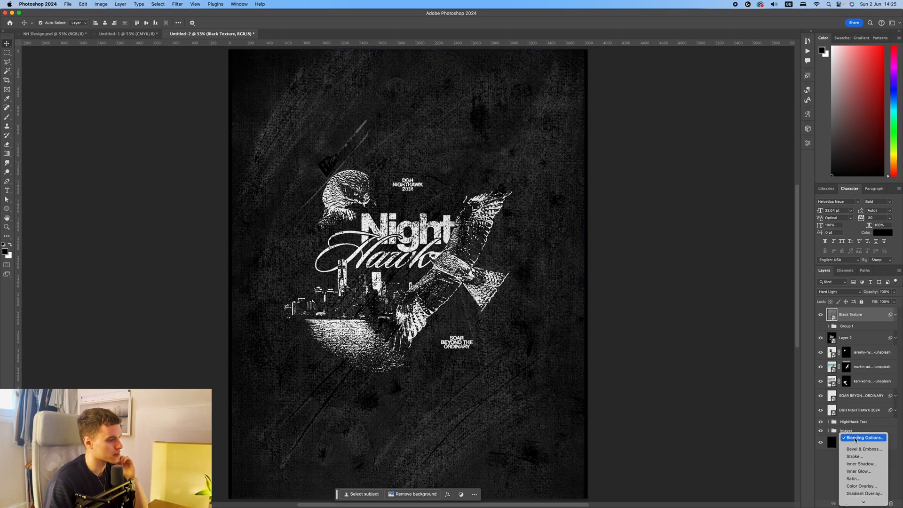
# Step: Raise the Black Texture layer's Underlying Layer Blend If black slider so scratches show only on white artwork
pyautogui.click(864, 438)
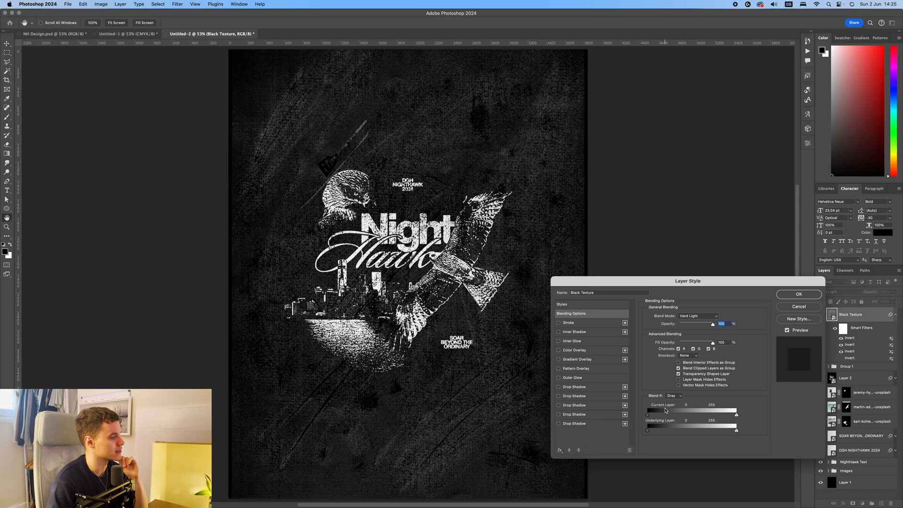
pyautogui.moveTo(640, 432)
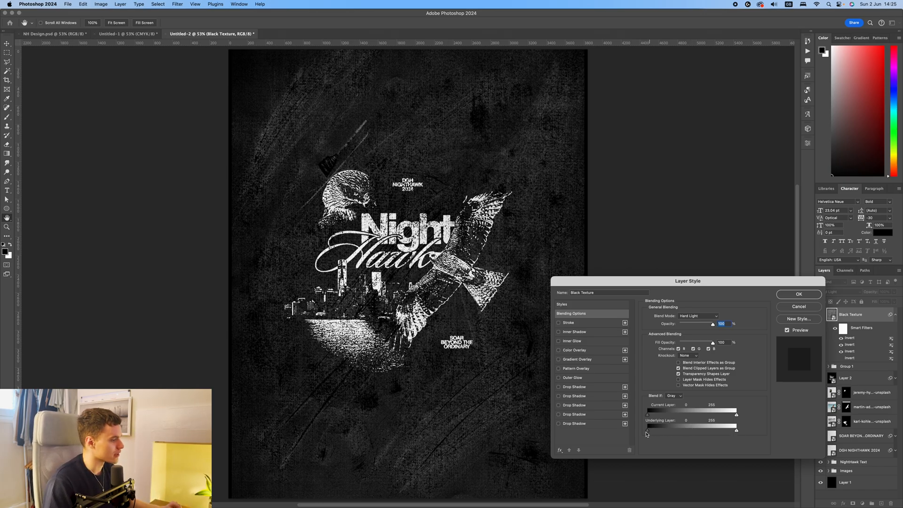
pyautogui.moveTo(690, 473)
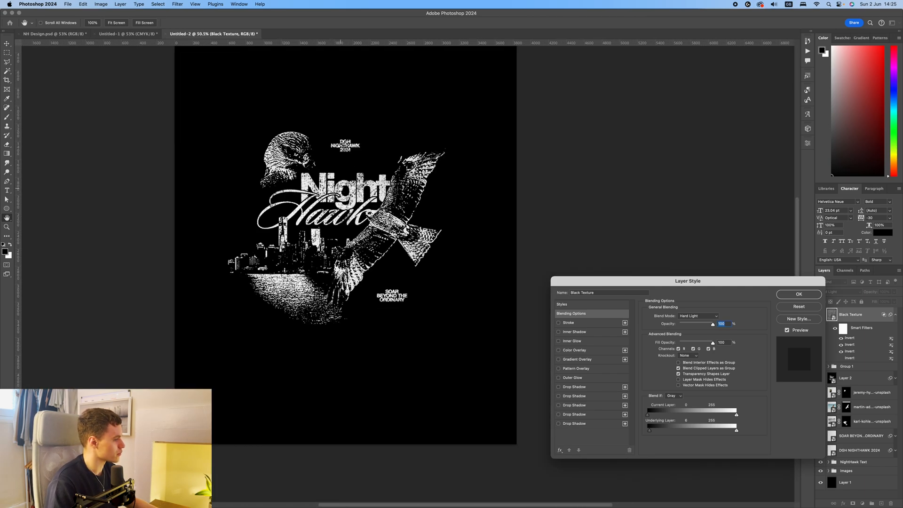
pyautogui.click(799, 294)
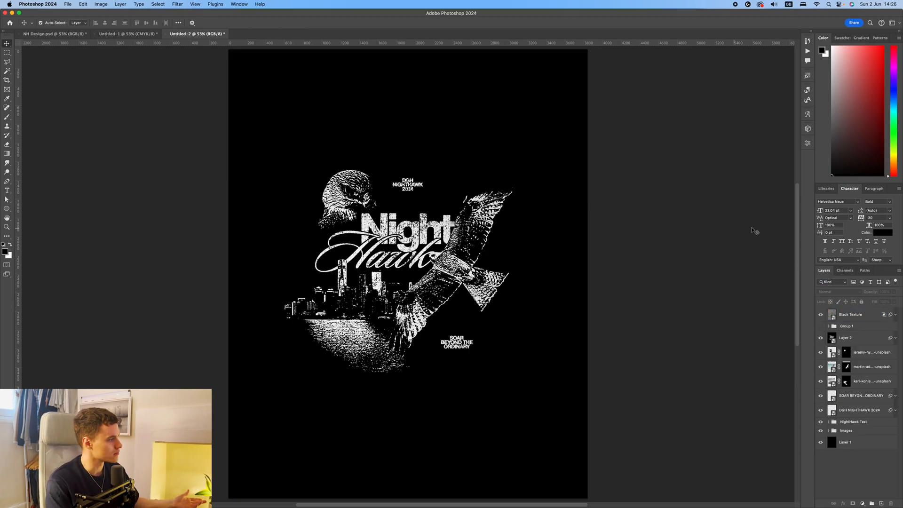
# Step: Paste the Nighthawk artwork into FullMockup.psd's back-design smart object, replacing the globe graphic
pyautogui.click(269, 33)
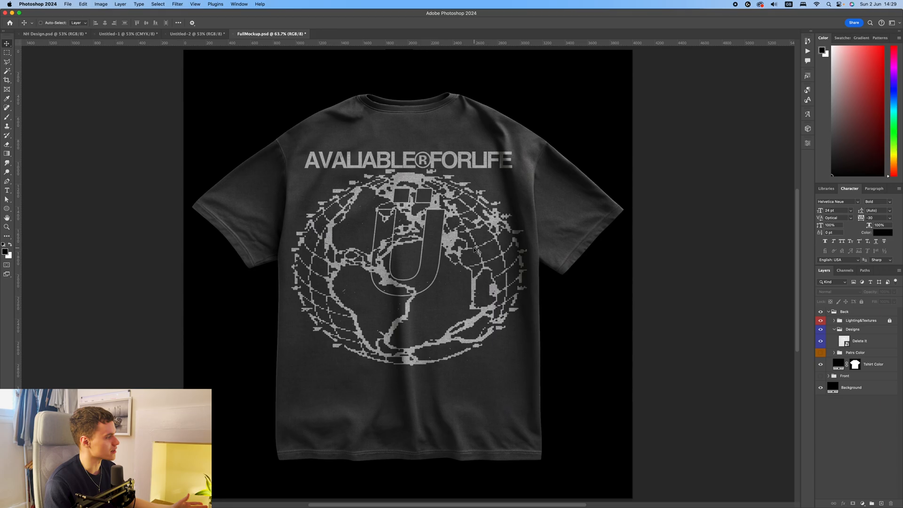
pyautogui.click(197, 34)
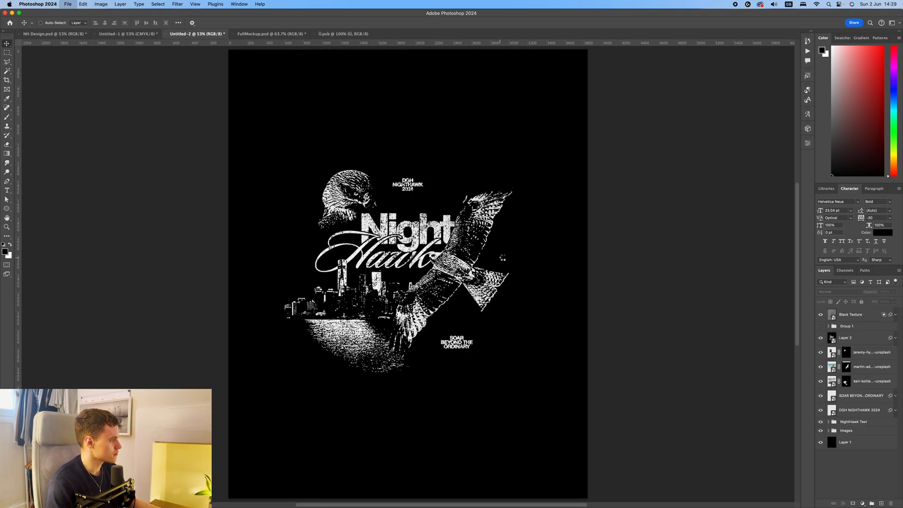
pyautogui.click(270, 34)
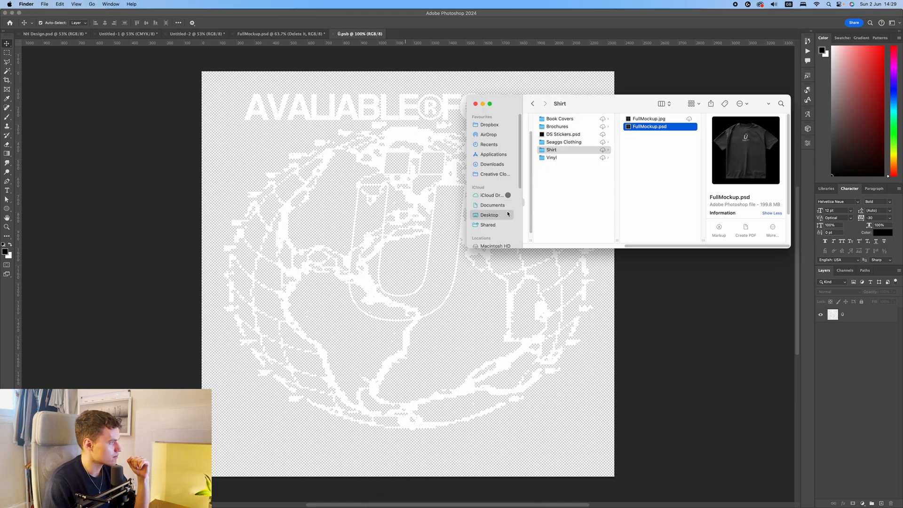
pyautogui.doubleClick(650, 127)
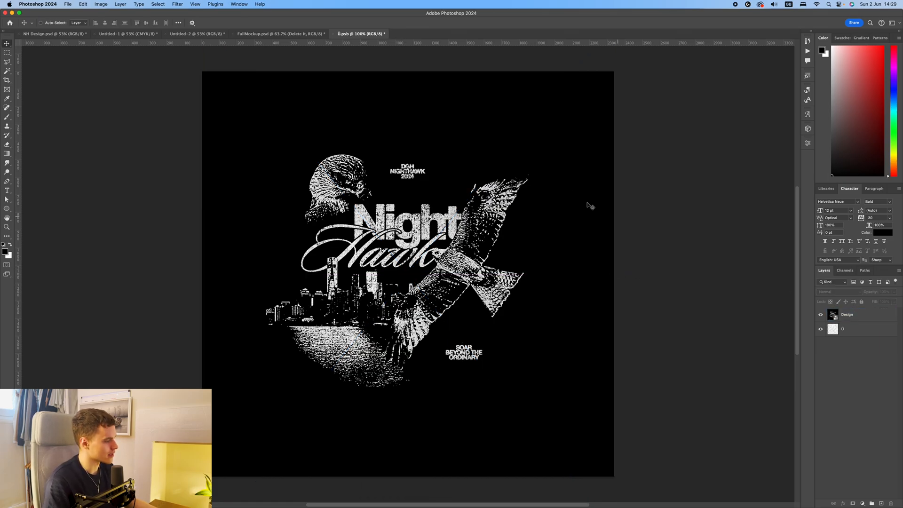
pyautogui.click(280, 34)
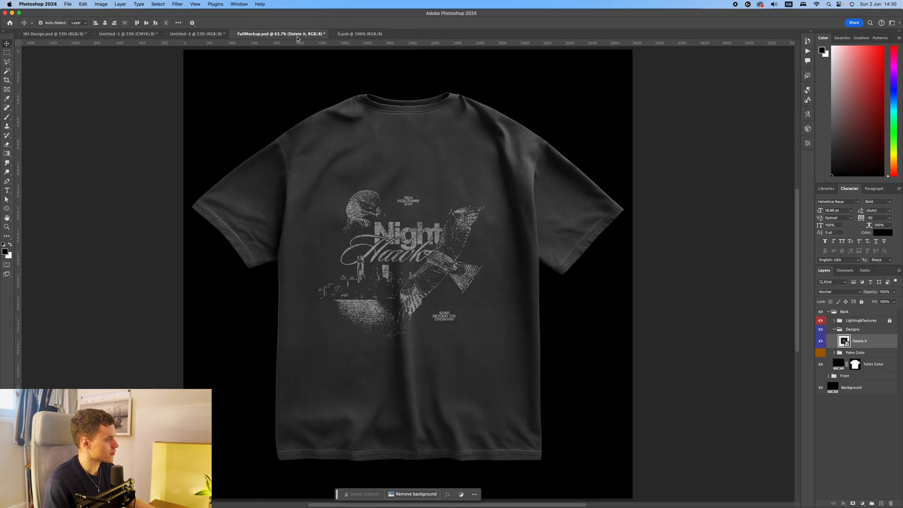
# Step: Scale up the Design layer so the Nighthawk print spans most of the shirt's back
pyautogui.click(859, 341)
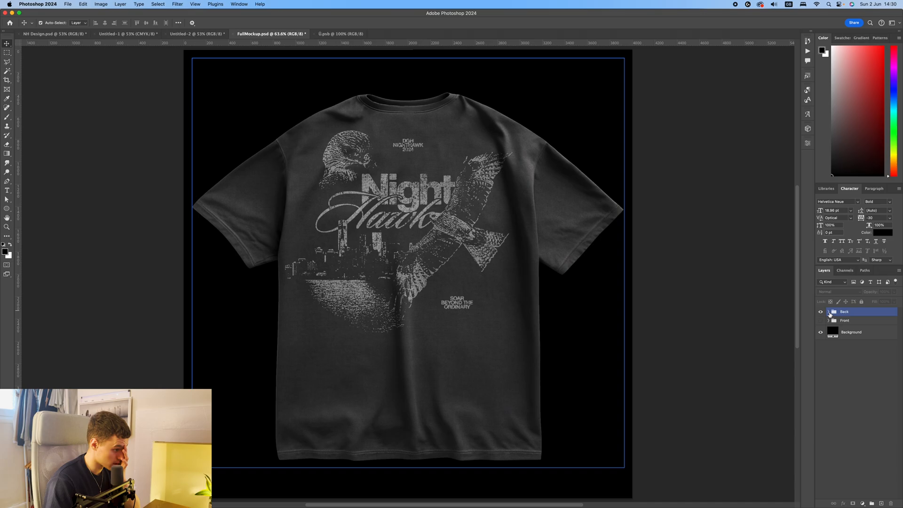
# Step: Add a Curves adjustment layer above the mockup's Back and Front groups
pyautogui.click(863, 502)
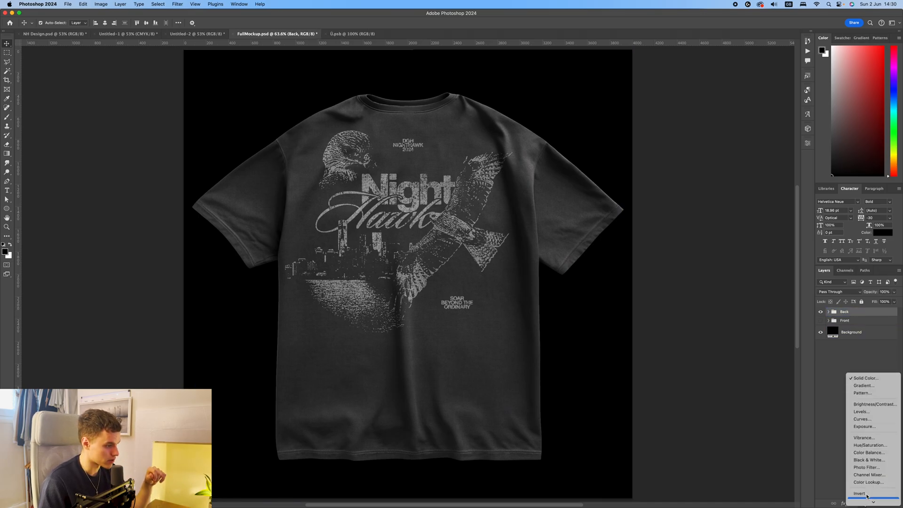
pyautogui.click(861, 419)
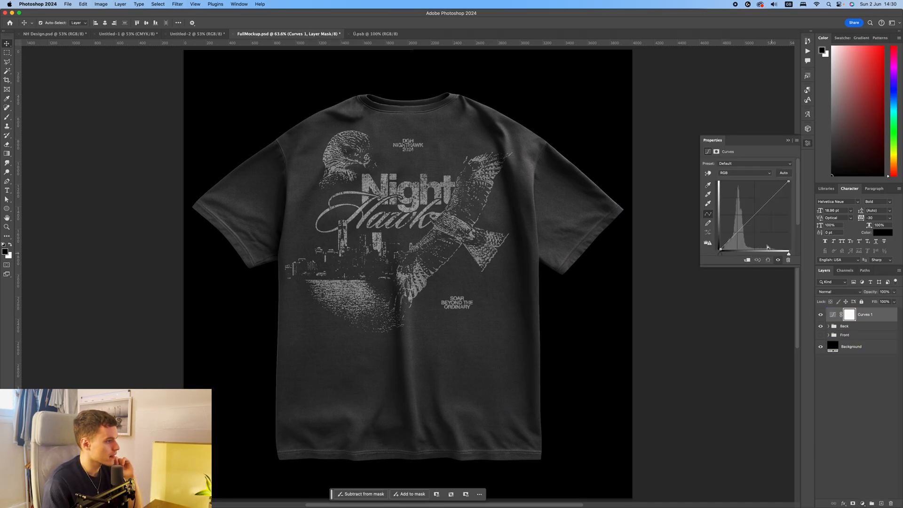